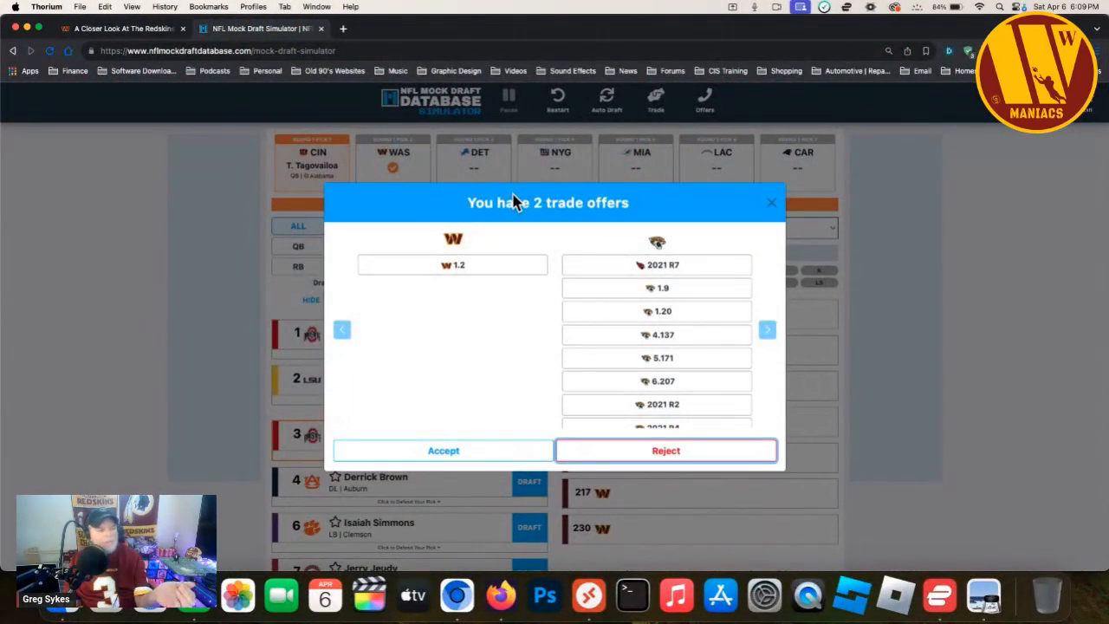
# - Reject both trade offers for pick 2 and draft Joe Burrow there for Washington
pyautogui.click(665, 451)
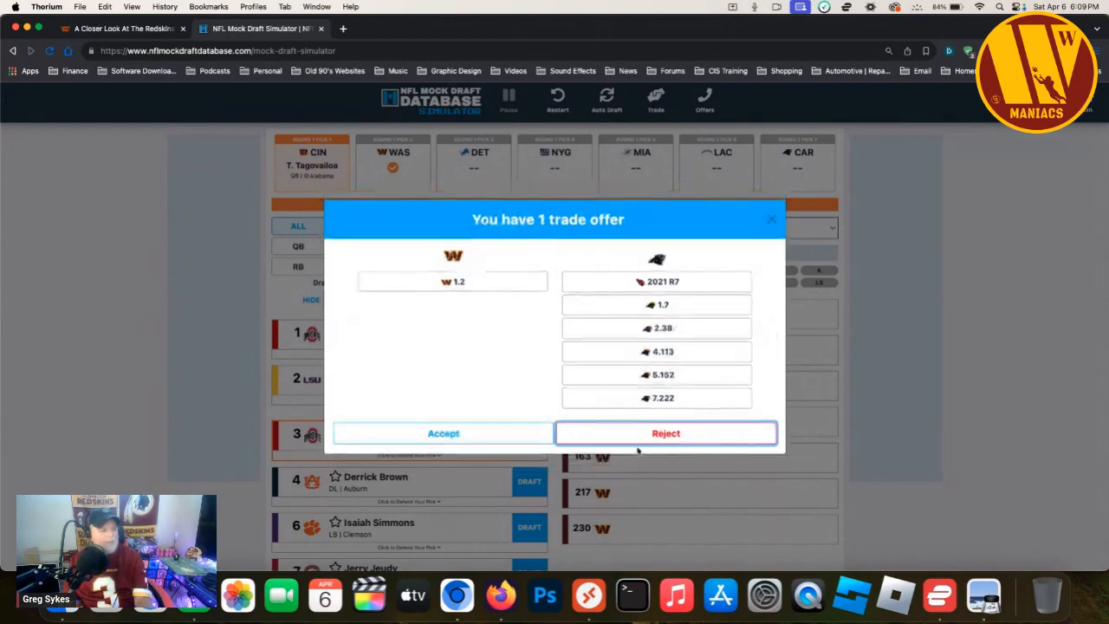
pyautogui.click(665, 433)
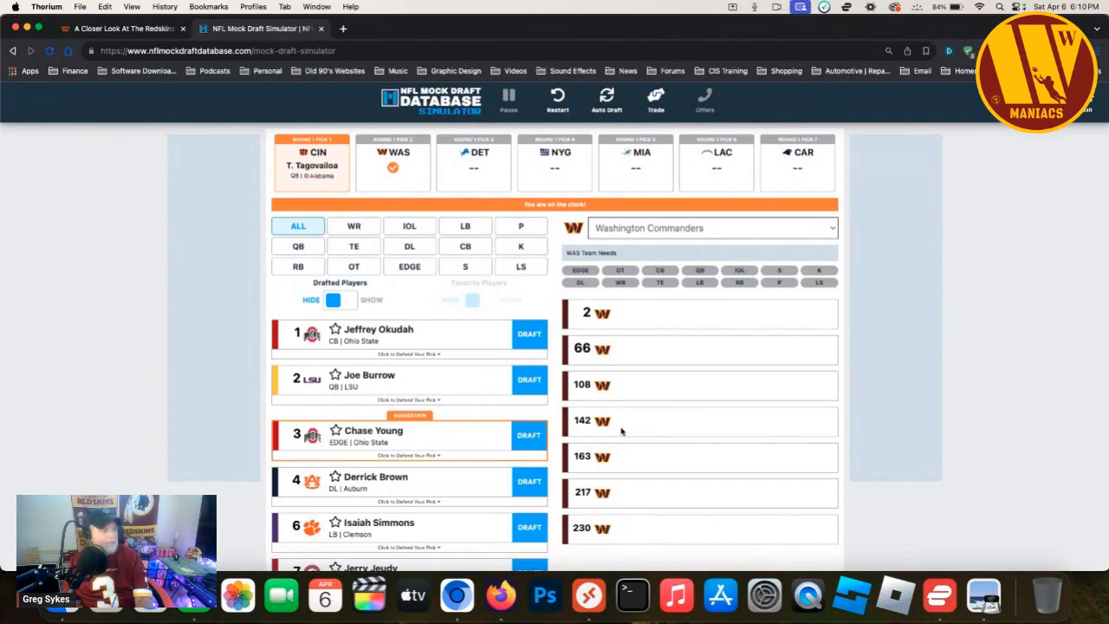
pyautogui.moveTo(572, 405)
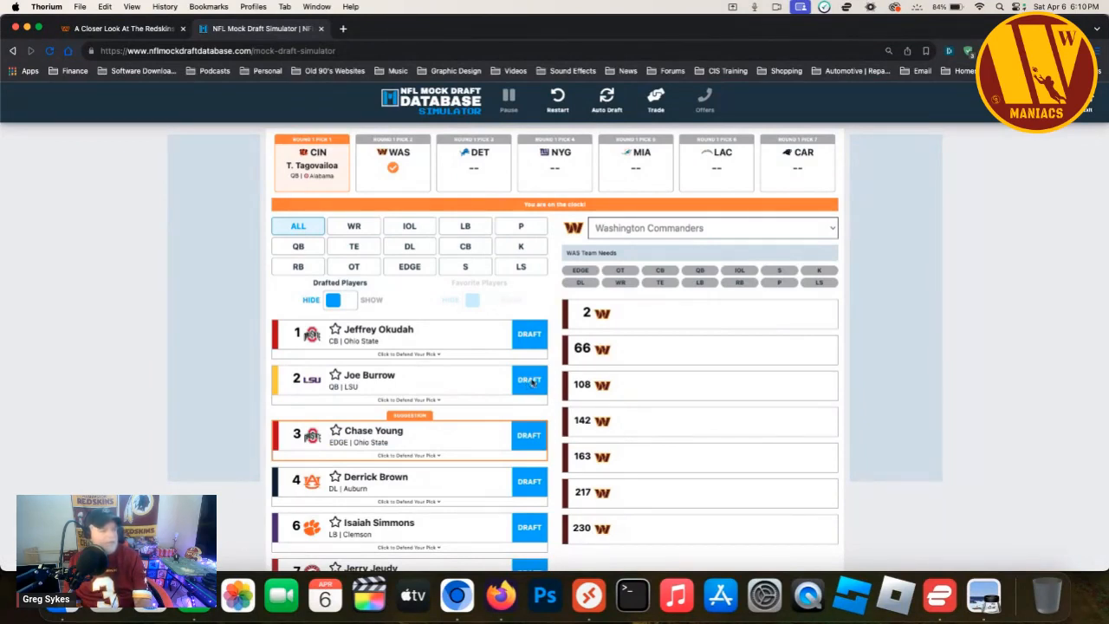
pyautogui.click(528, 379)
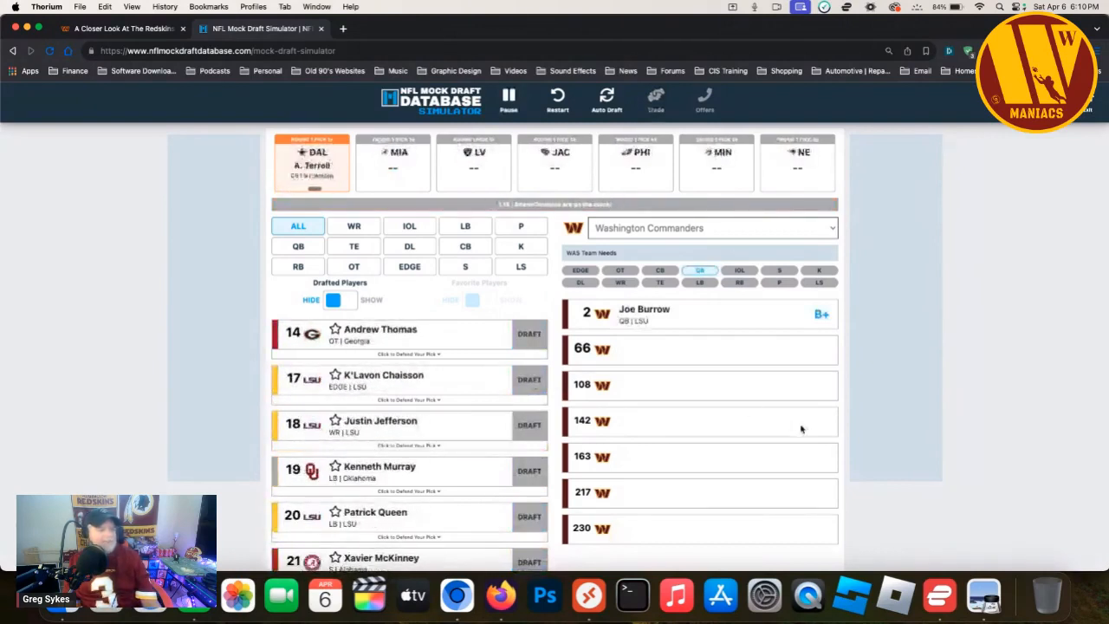
pyautogui.click(530, 333)
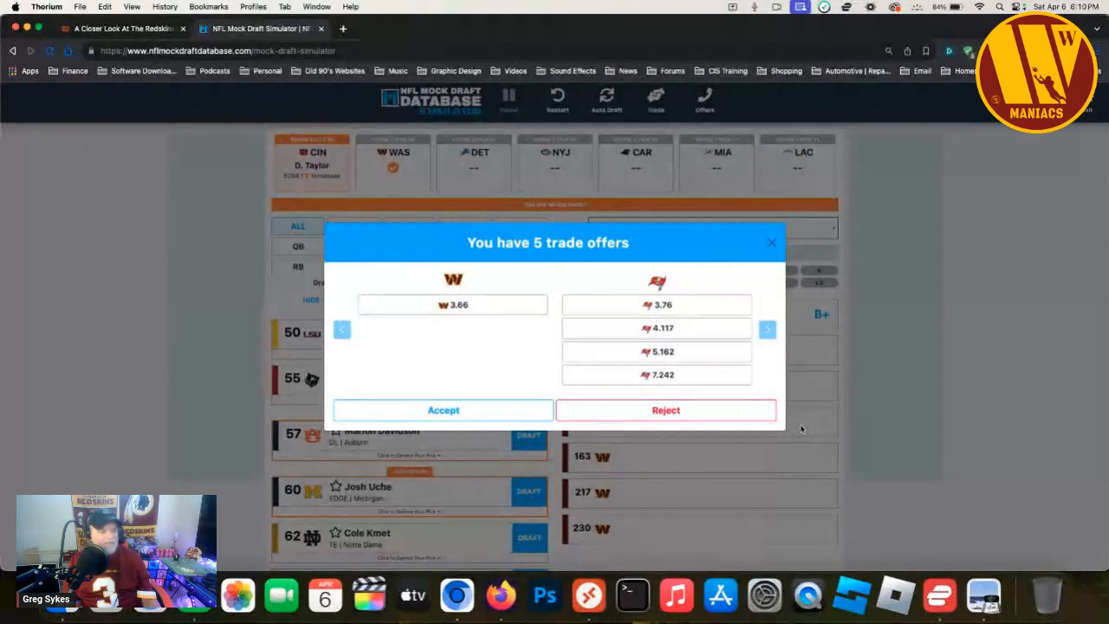
pyautogui.moveTo(672, 286)
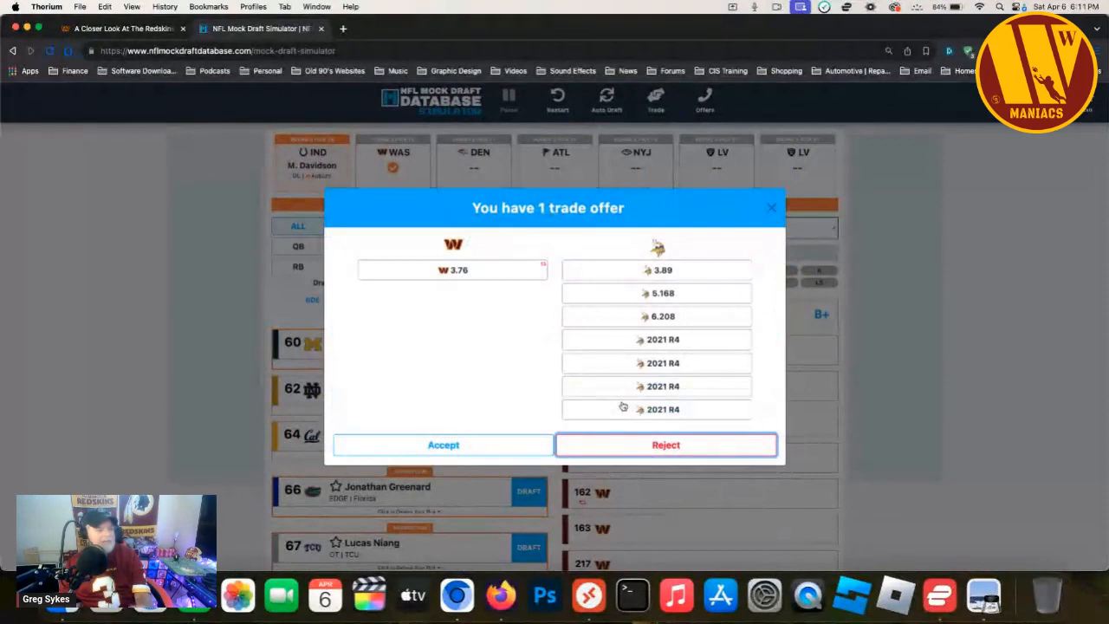
pyautogui.moveTo(426, 354)
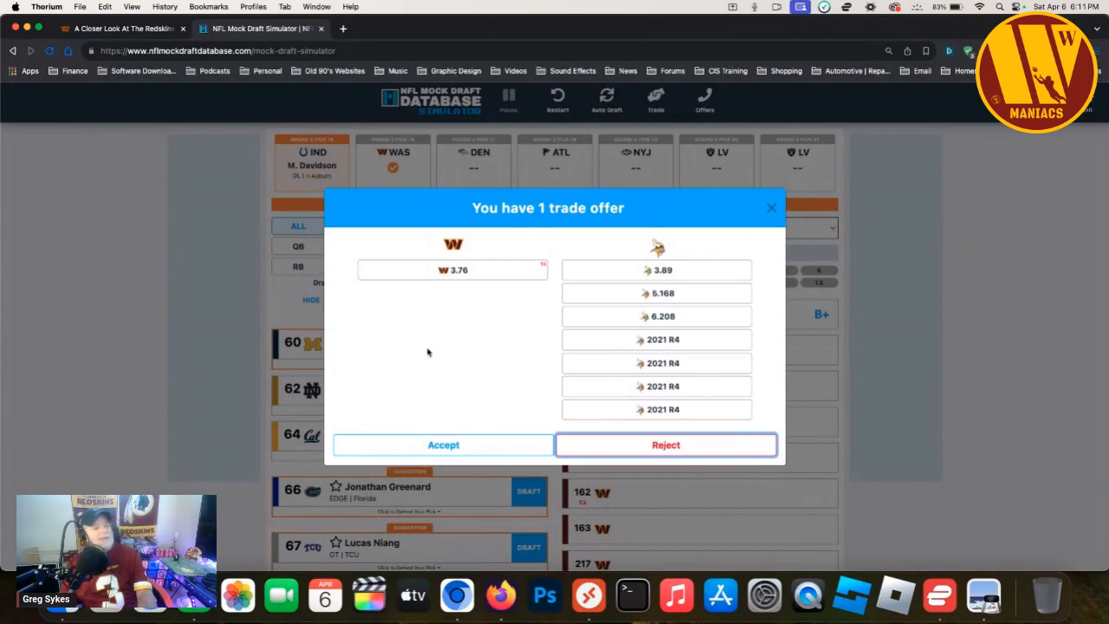
# - Reject the trade offer for pick 76 after trading down from pick 66
pyautogui.click(666, 443)
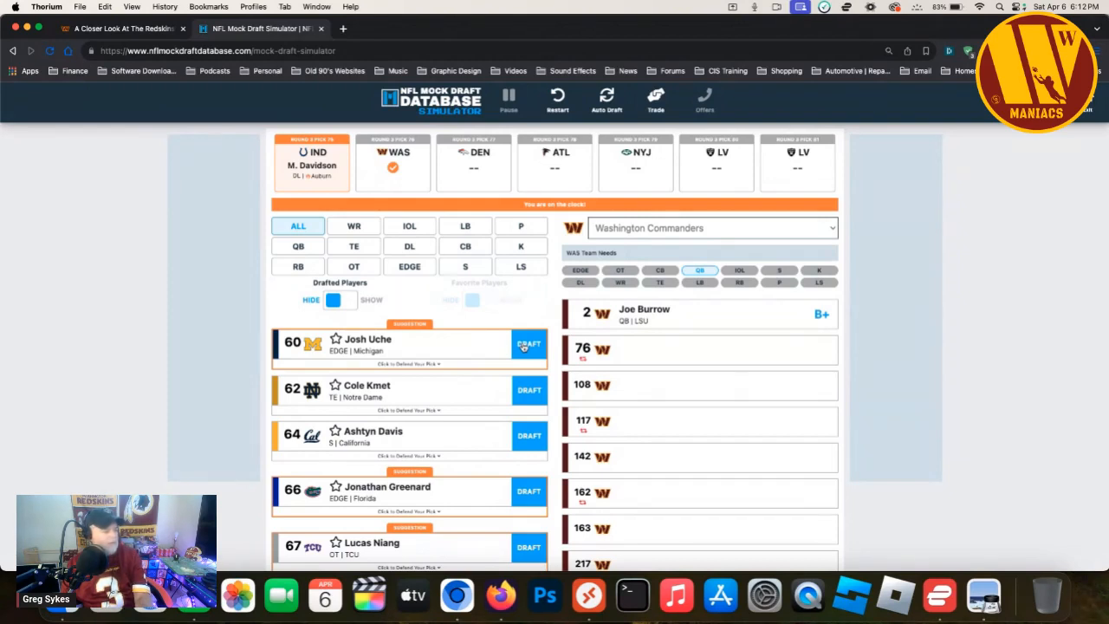
pyautogui.moveTo(554, 518)
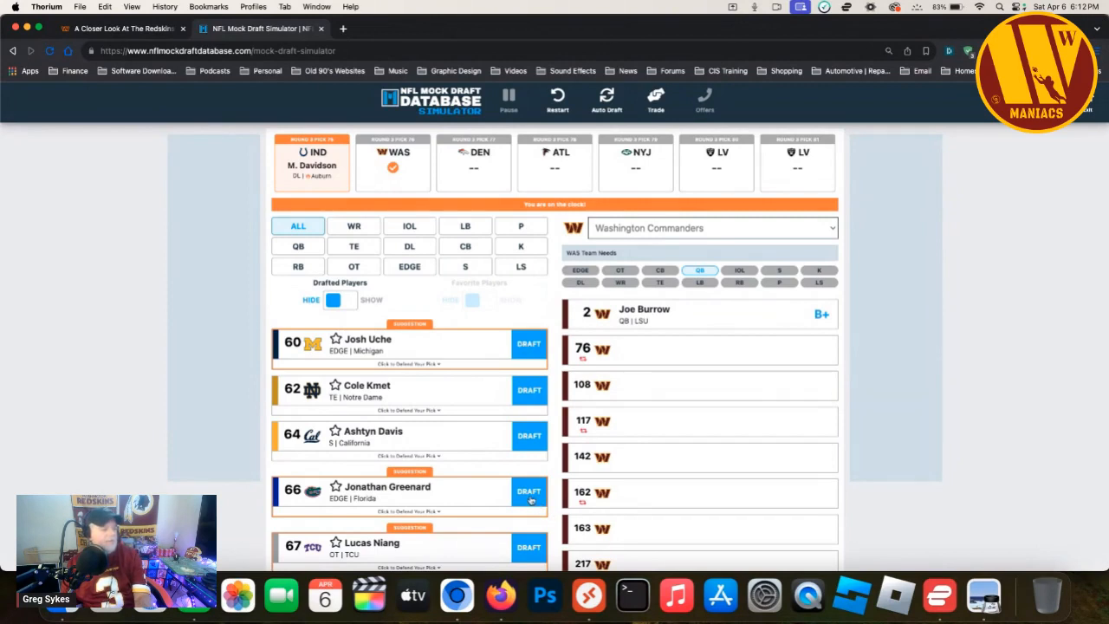
# - Draft Jonathan Greenard for Washington at pick 76
pyautogui.click(529, 492)
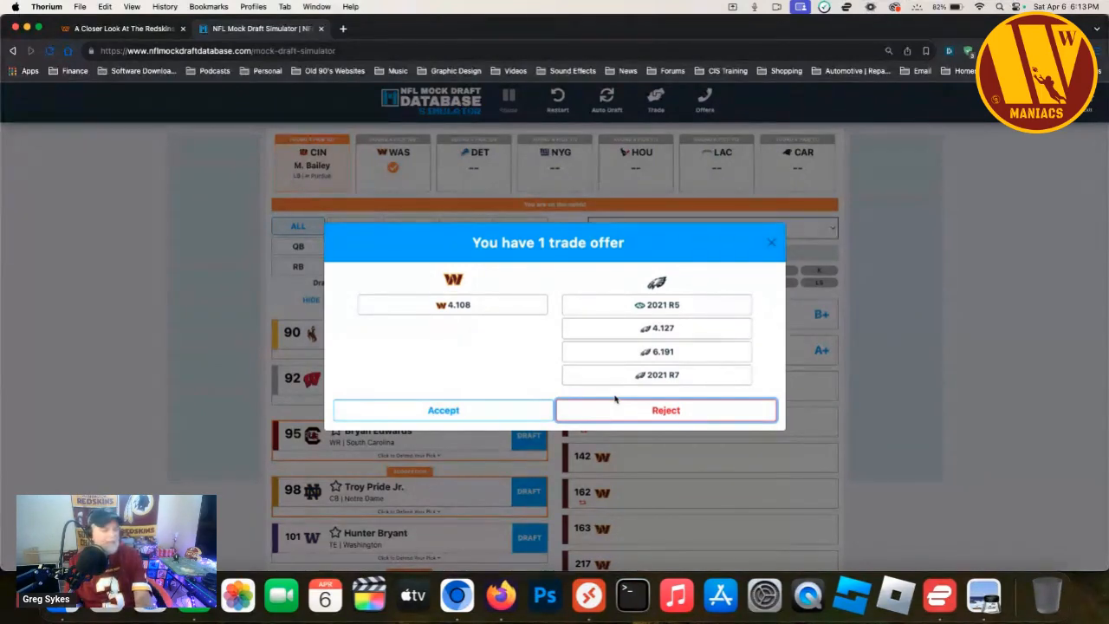
pyautogui.moveTo(626, 412)
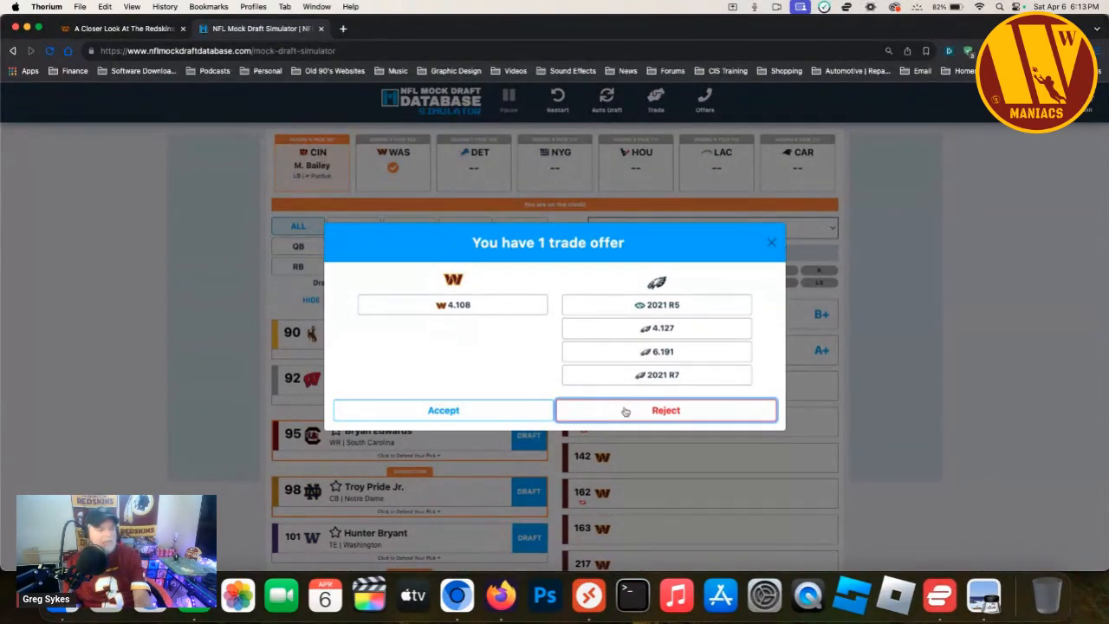
# - Reject Philadelphia's trade offer so Washington keeps pick 108
pyautogui.click(665, 409)
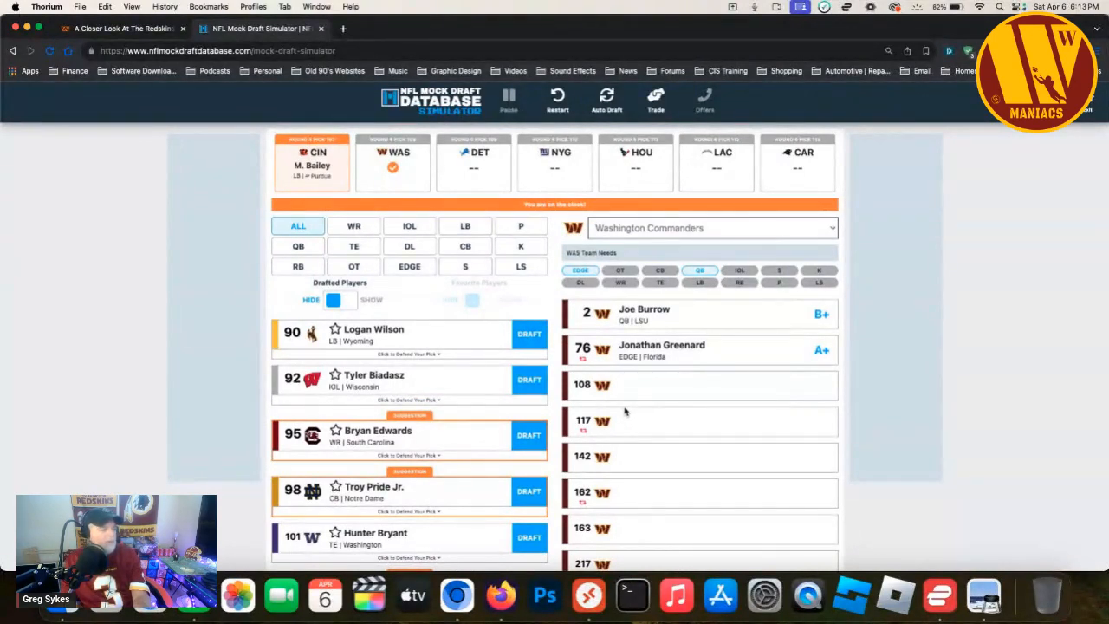
# - Reject Houston's offer for pick 117 and draft Troy Pride Jr. there
pyautogui.scroll(-3)
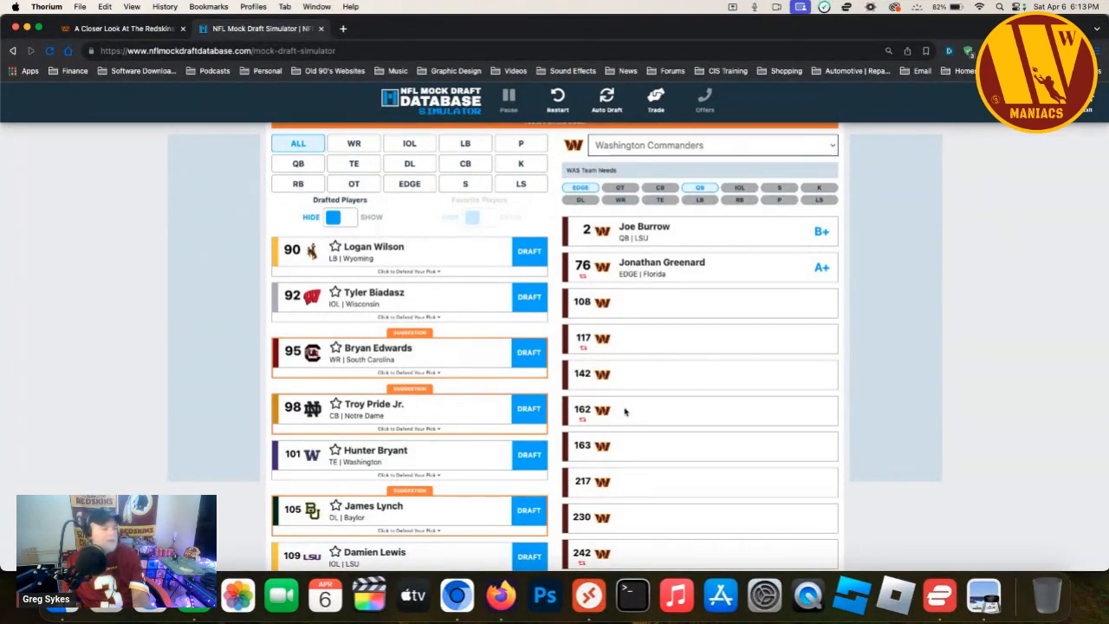
pyautogui.moveTo(598, 395)
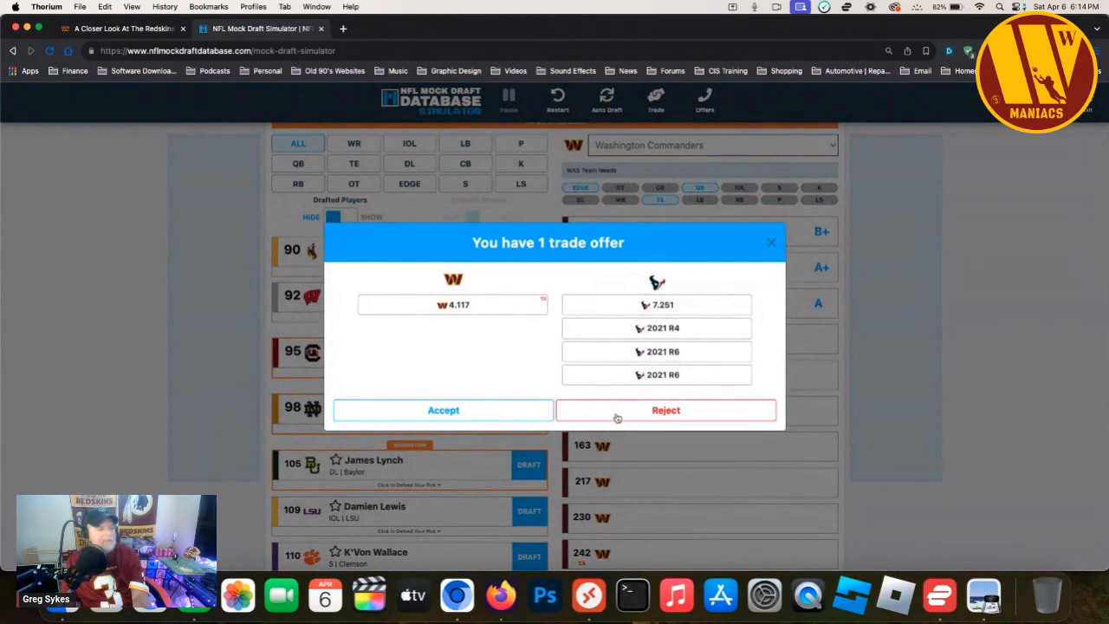
pyautogui.click(665, 408)
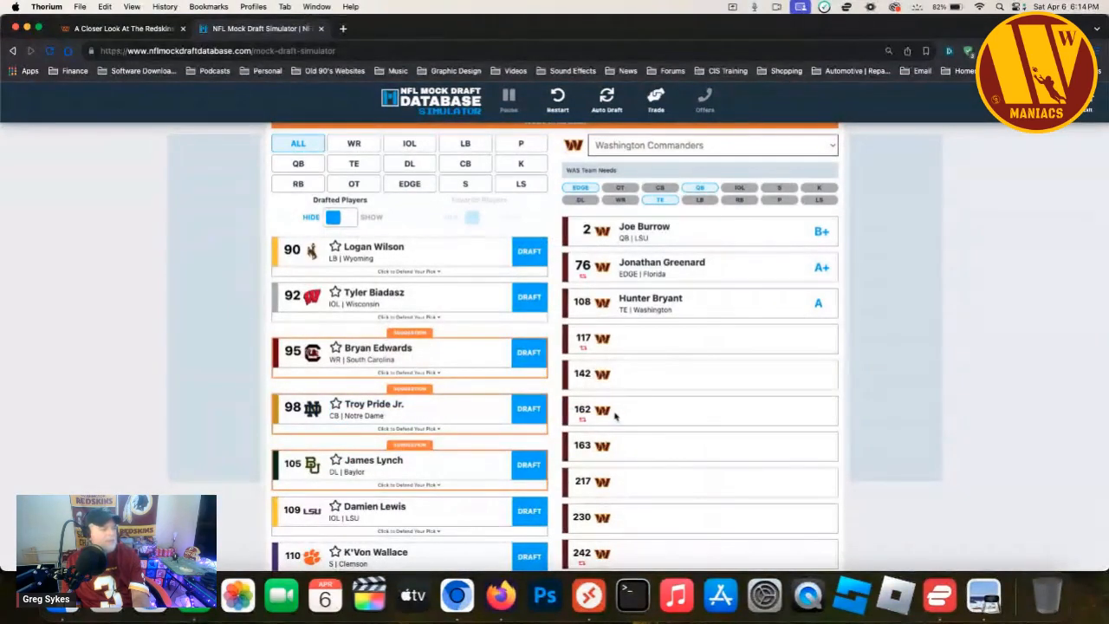
pyautogui.moveTo(513, 442)
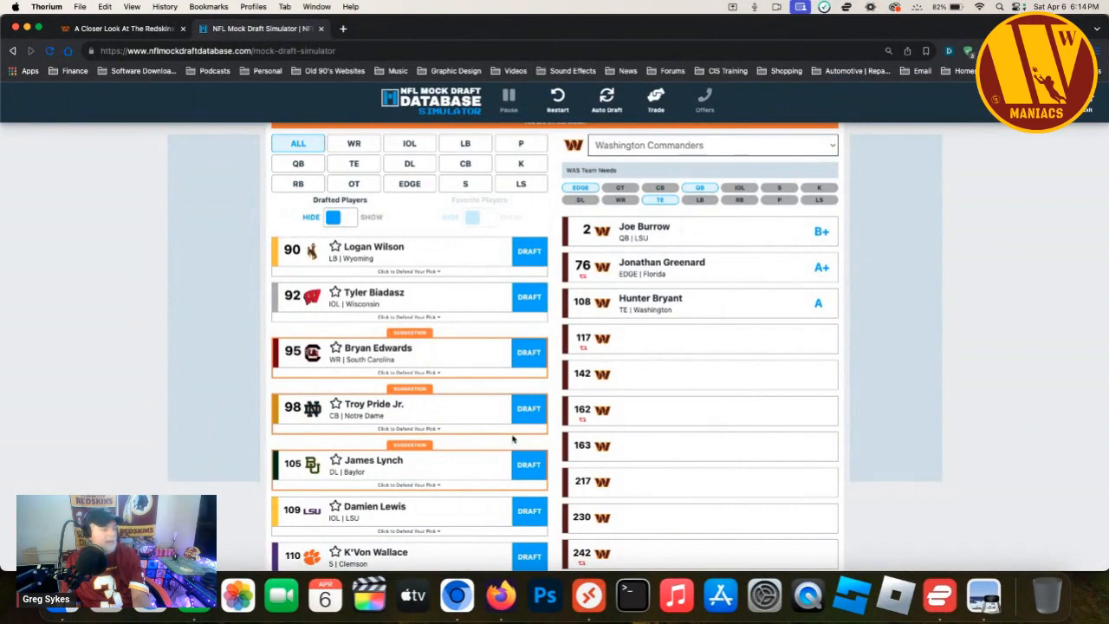
pyautogui.moveTo(515, 437)
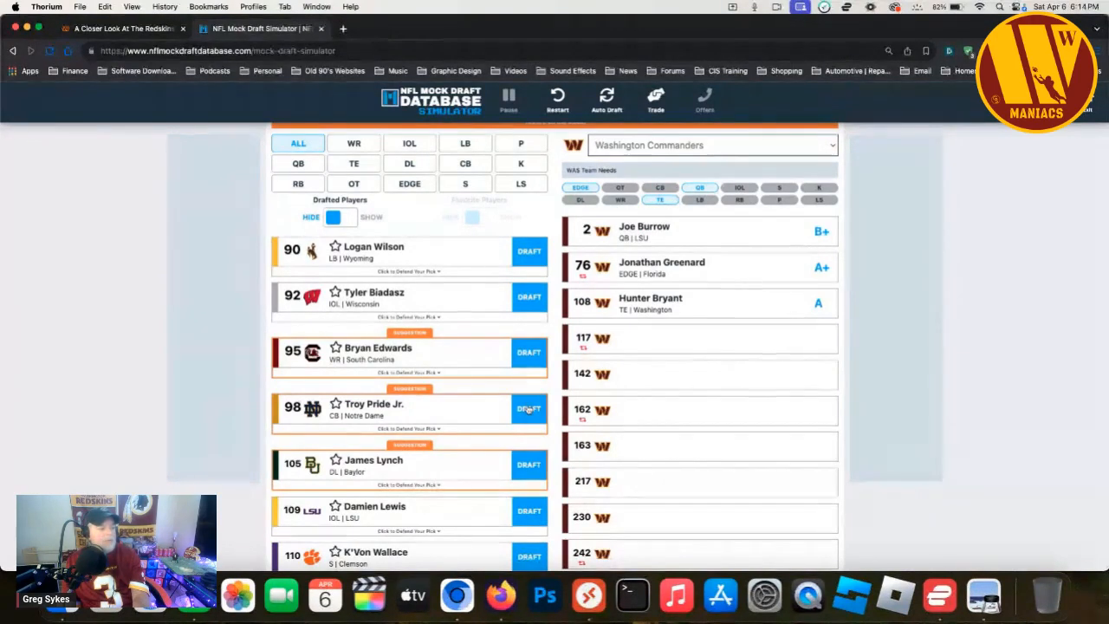
pyautogui.click(529, 409)
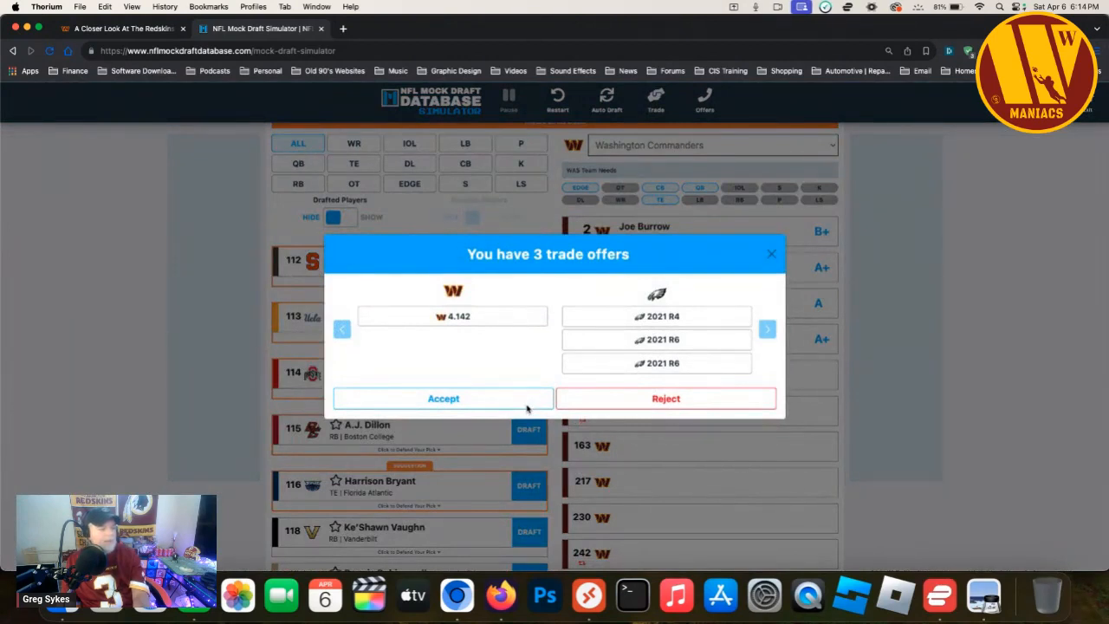
# - Reject all three trade offers for pick 142 and draft Alton Robinson with it
pyautogui.click(665, 396)
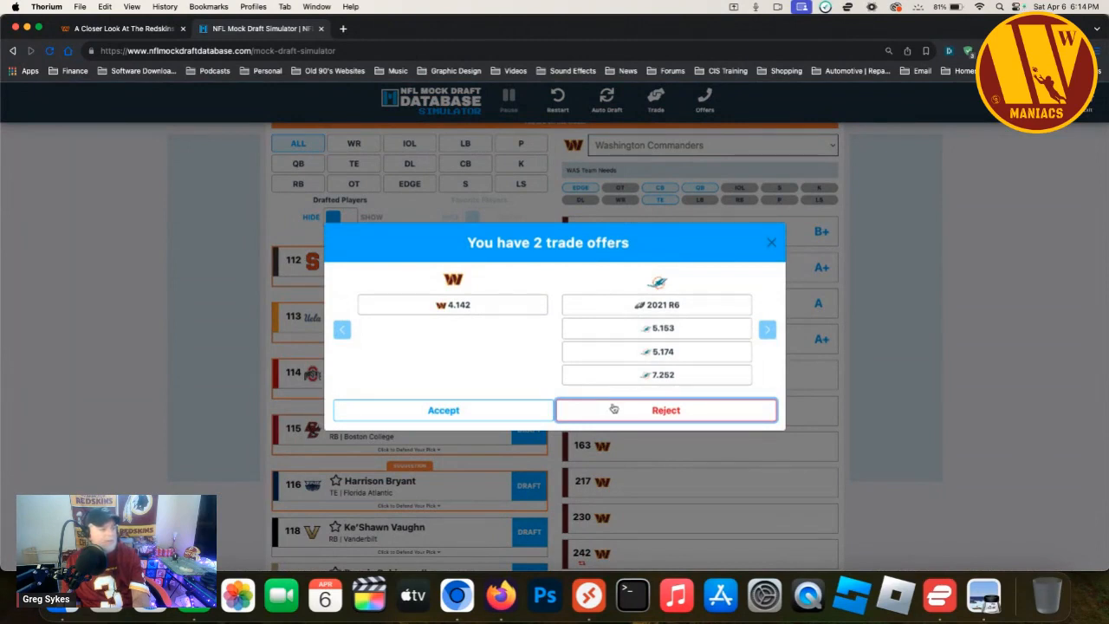
pyautogui.moveTo(620, 412)
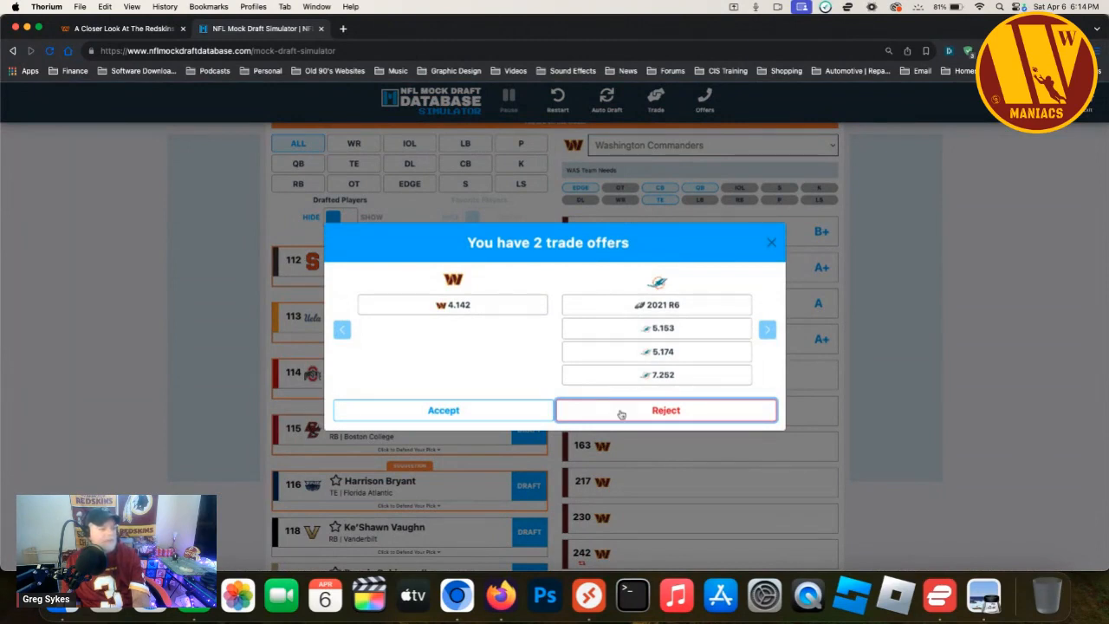
pyautogui.click(665, 409)
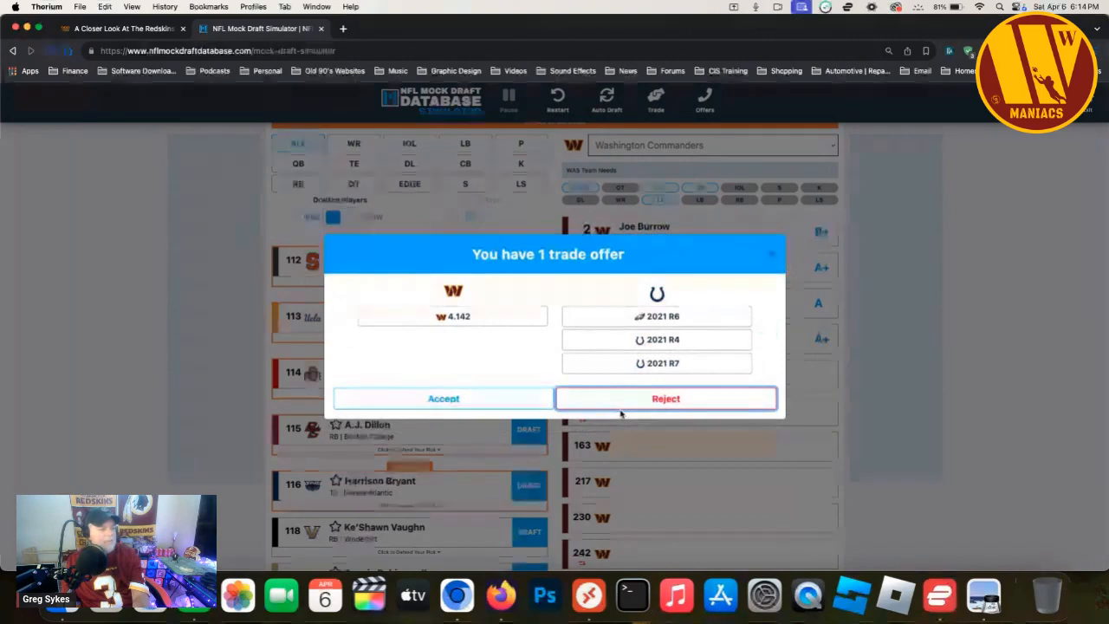
pyautogui.click(666, 397)
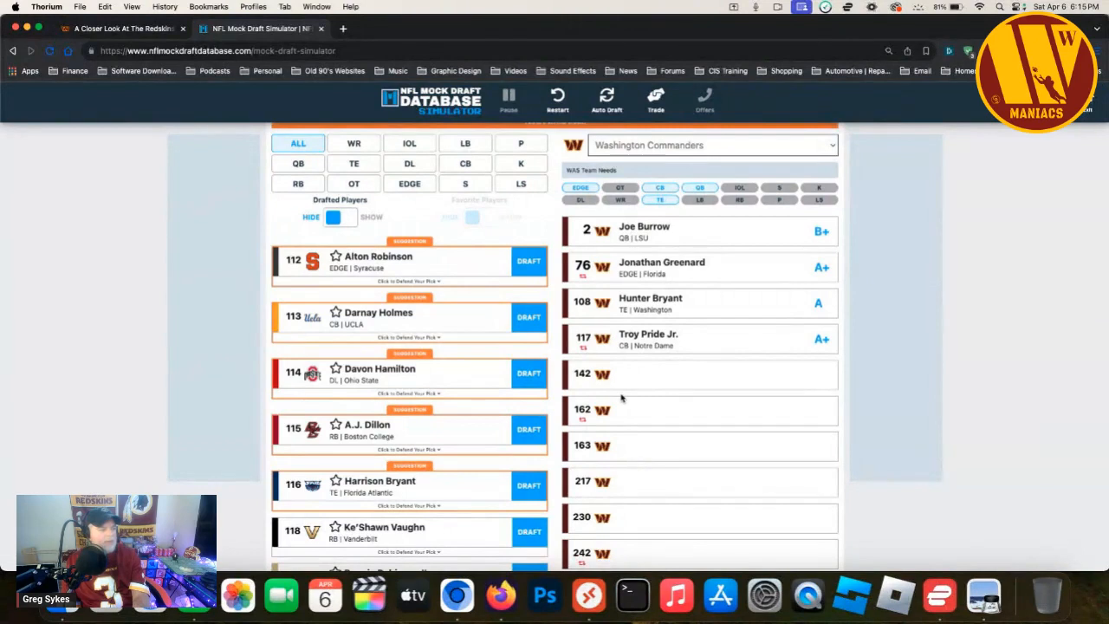
pyautogui.moveTo(615, 395)
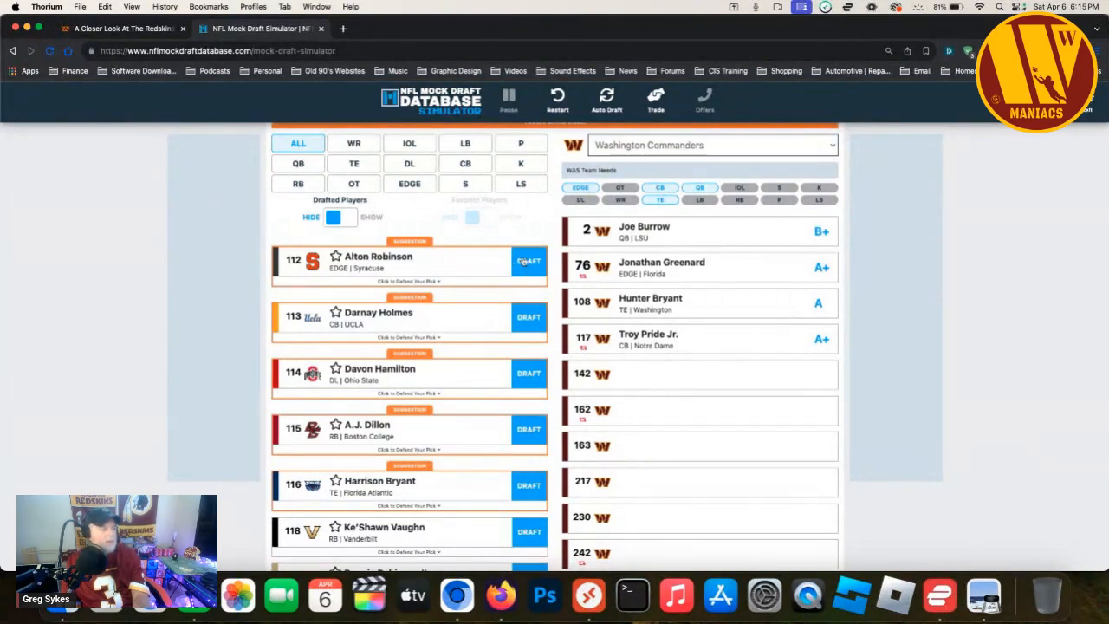
pyautogui.click(529, 260)
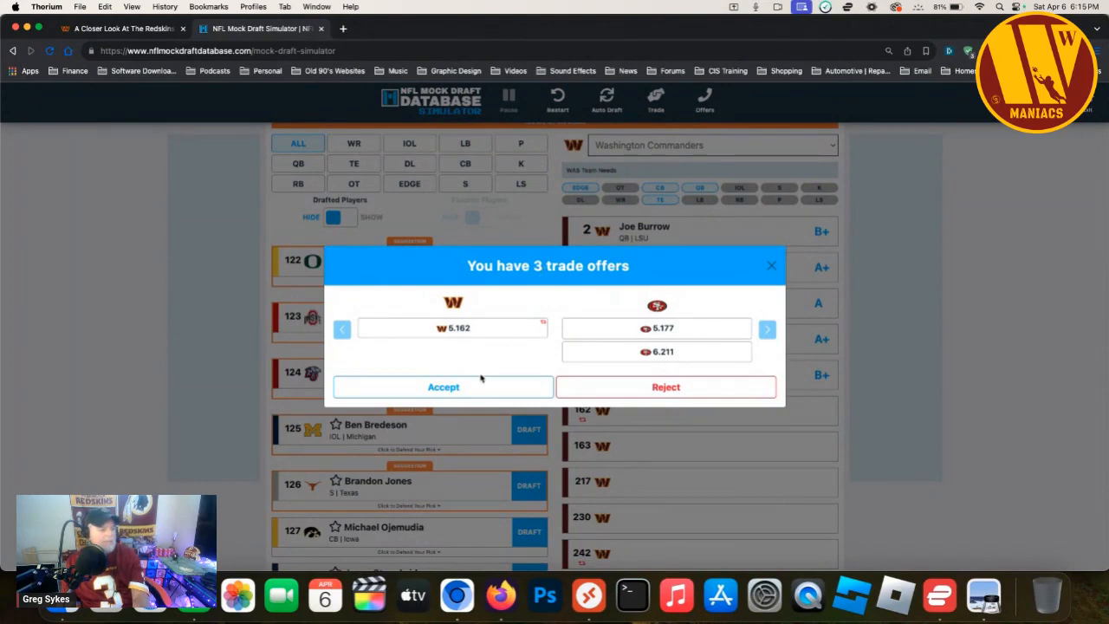
# - Reject each of the trade offers for pick 163 until none remain
pyautogui.click(444, 386)
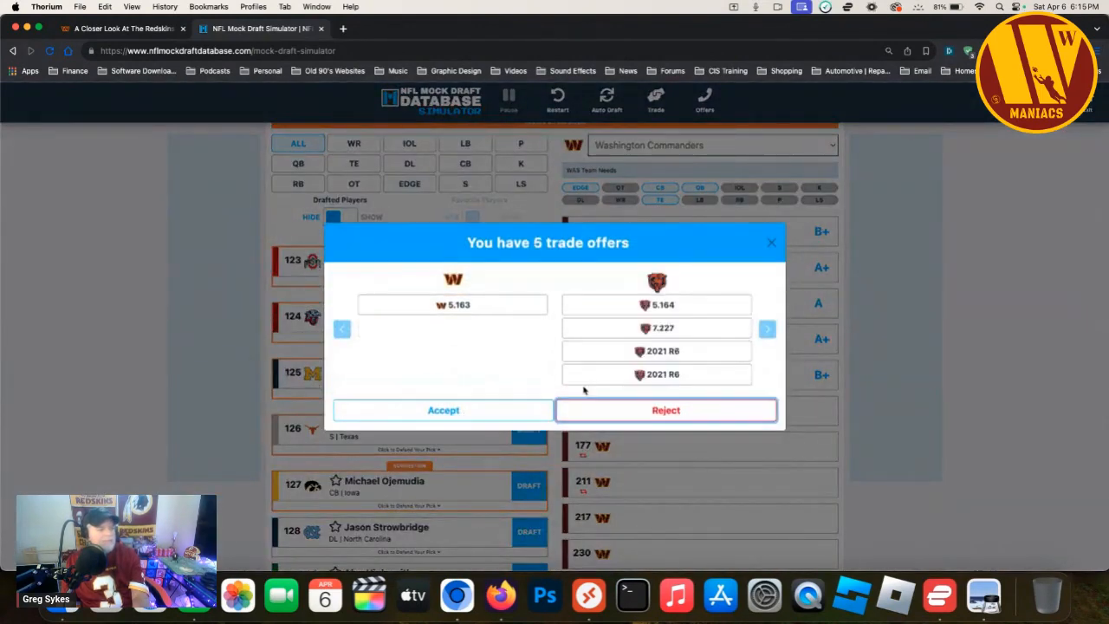
pyautogui.click(665, 409)
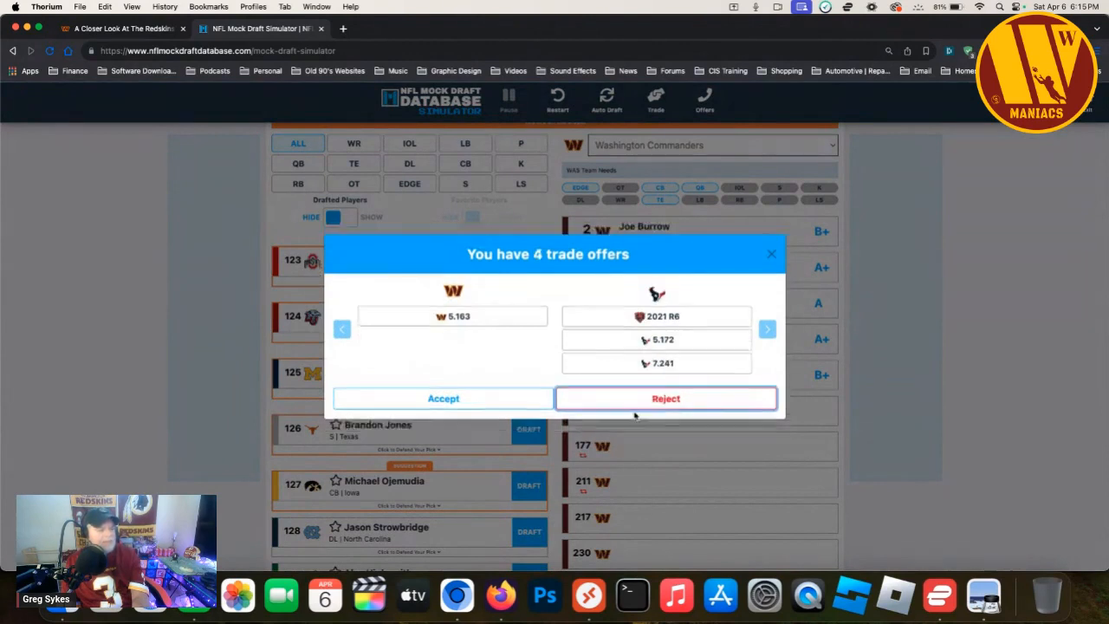
pyautogui.click(666, 397)
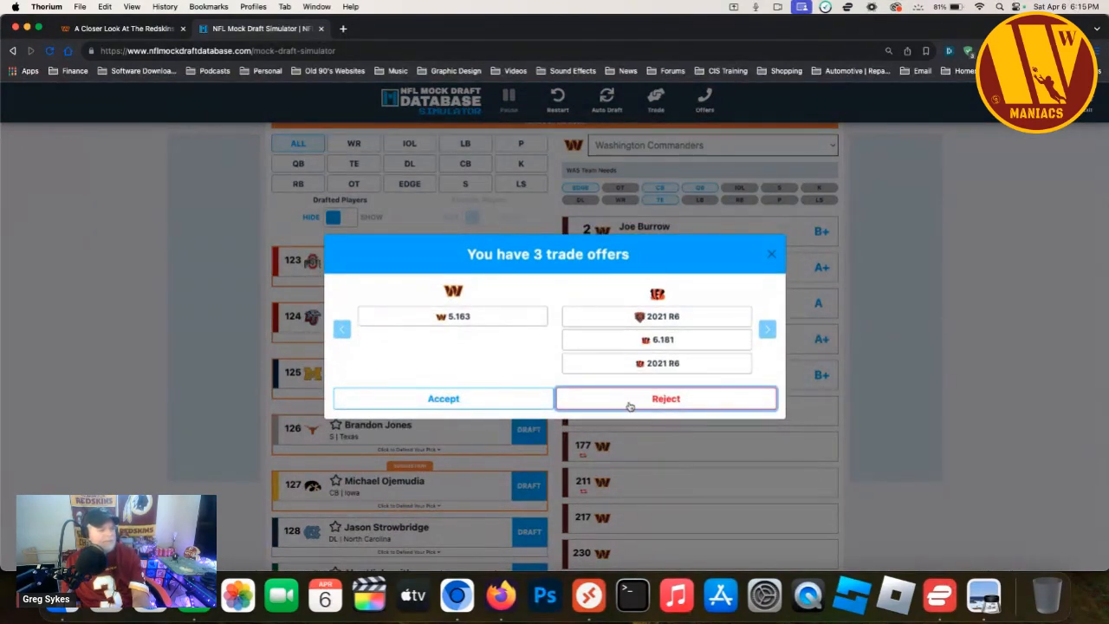
pyautogui.click(665, 397)
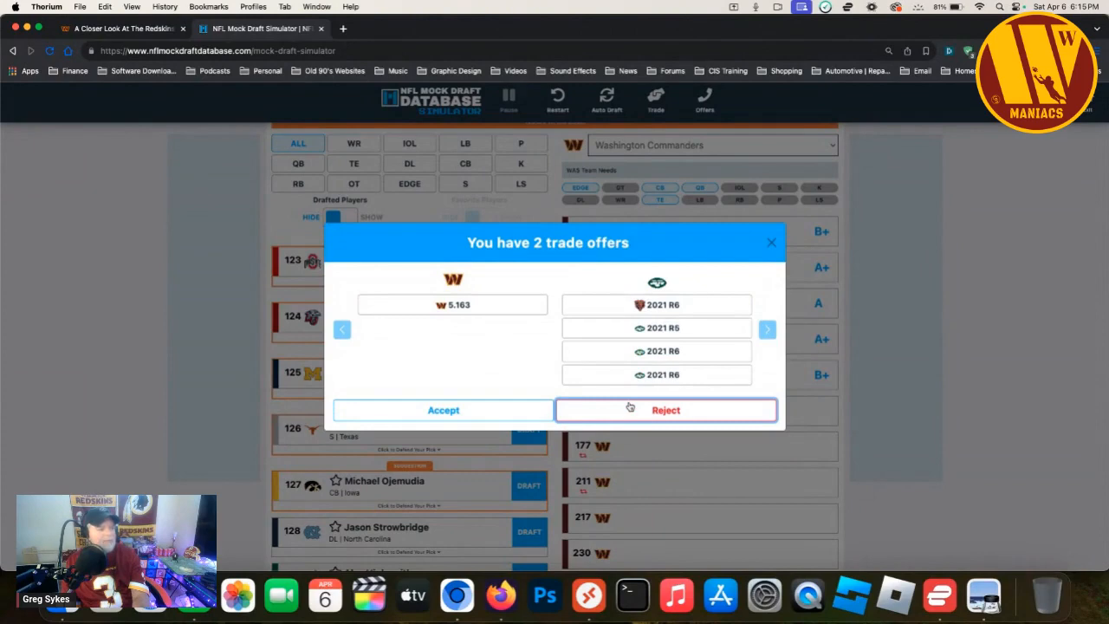
pyautogui.click(665, 409)
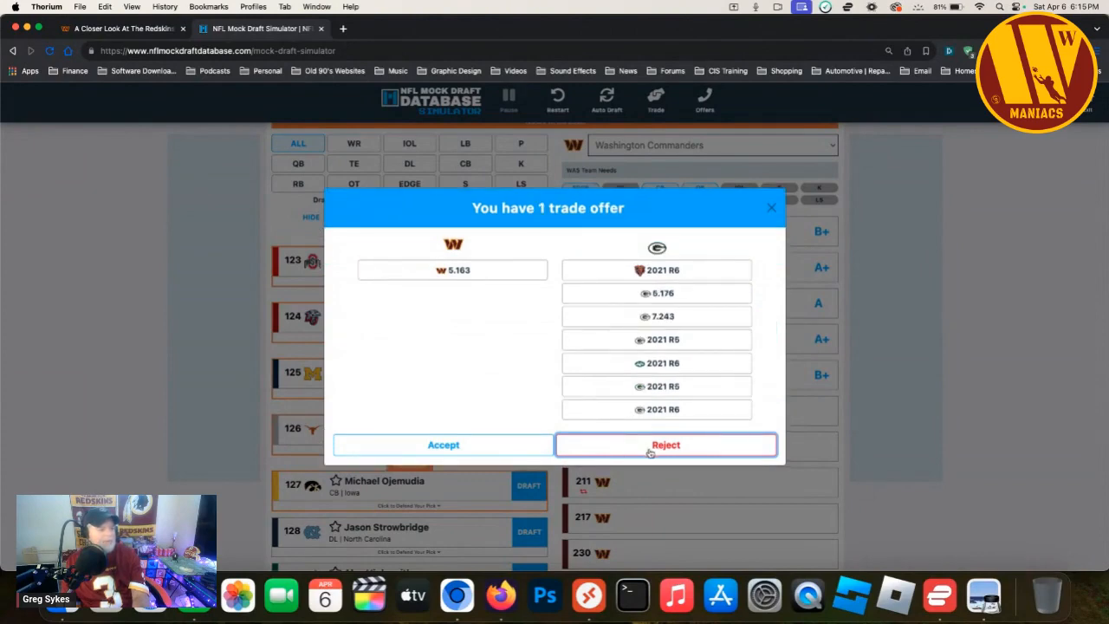
pyautogui.click(666, 443)
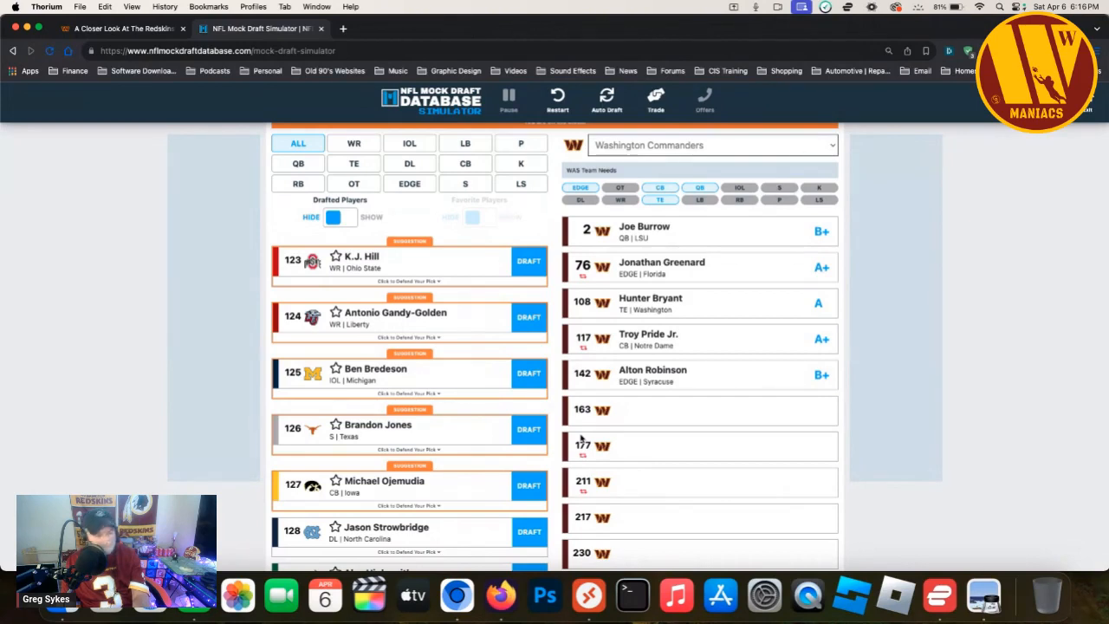
pyautogui.moveTo(550, 425)
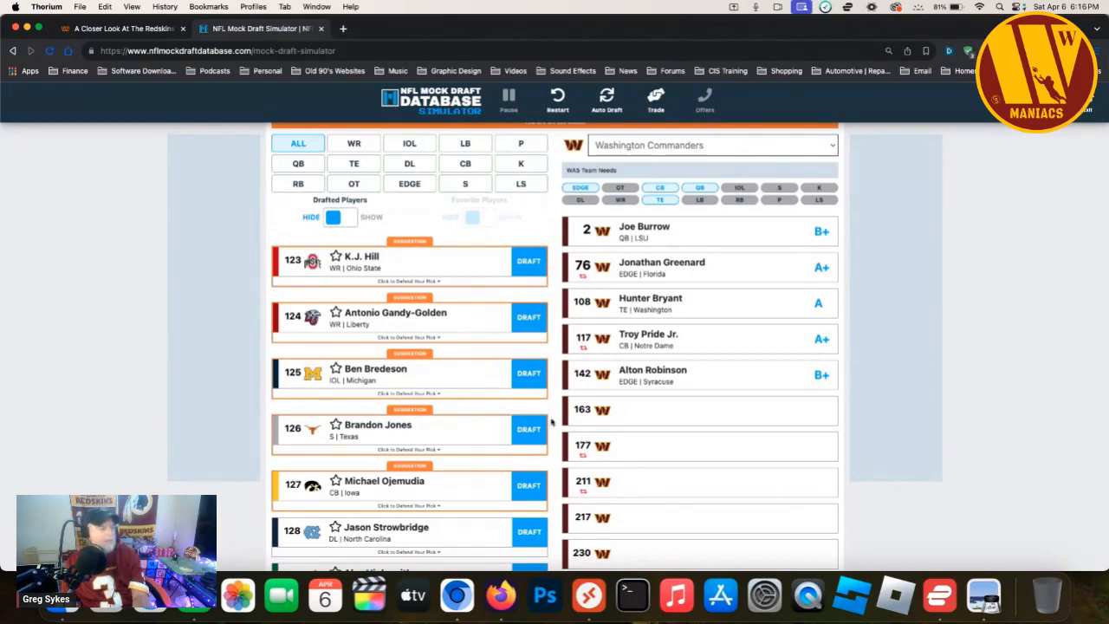
pyautogui.moveTo(530, 278)
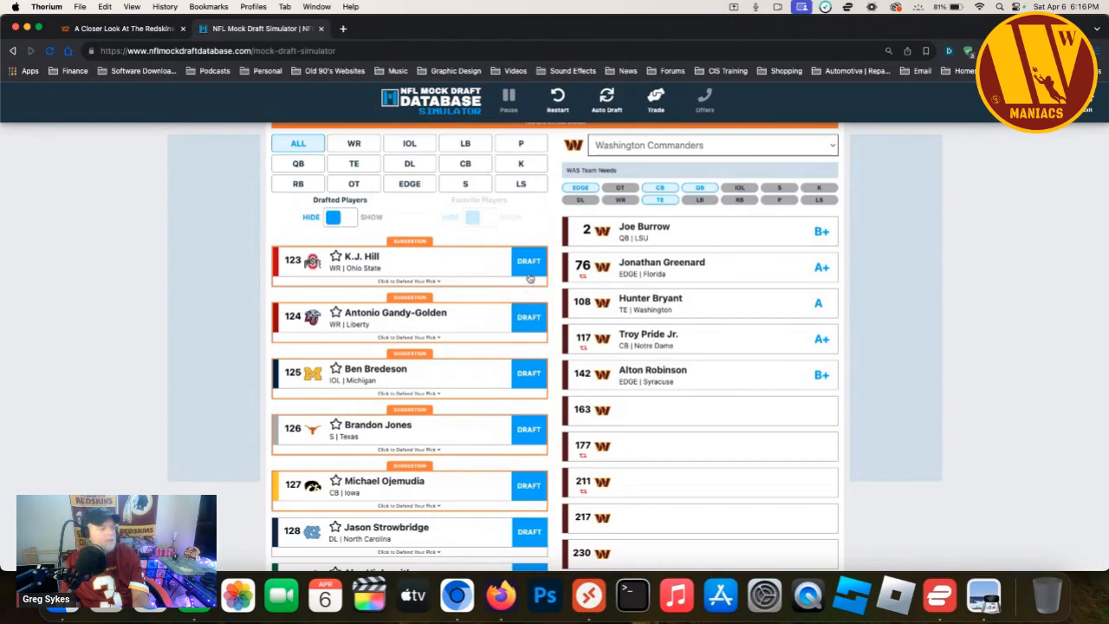
# - Draft K.J. Hill, WR from Ohio State, at pick 163
pyautogui.click(528, 260)
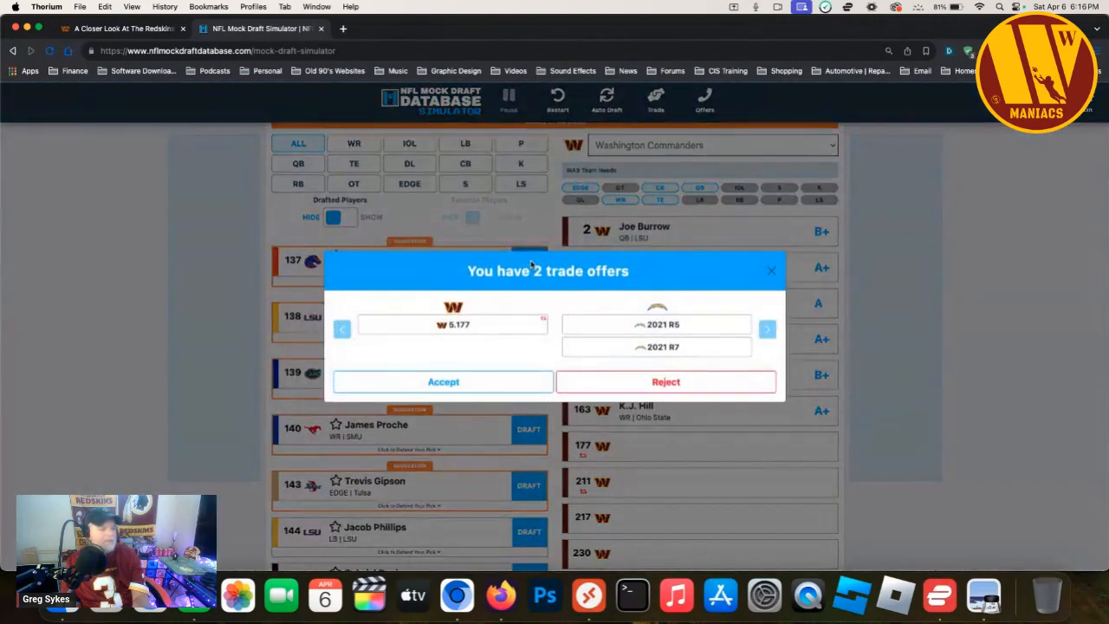
pyautogui.moveTo(608, 312)
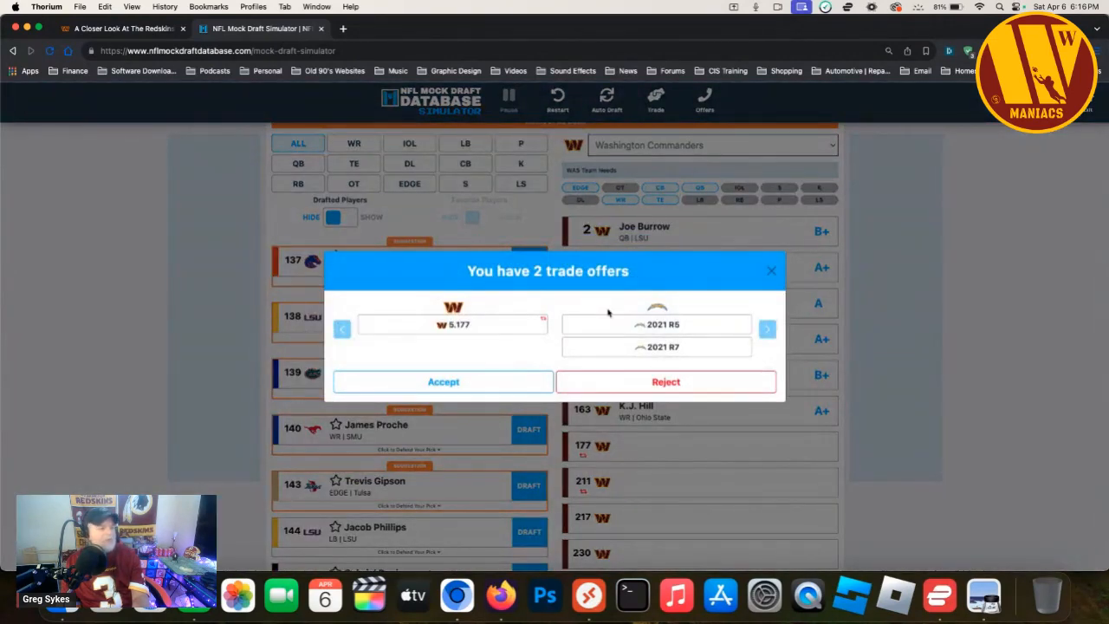
pyautogui.moveTo(624, 383)
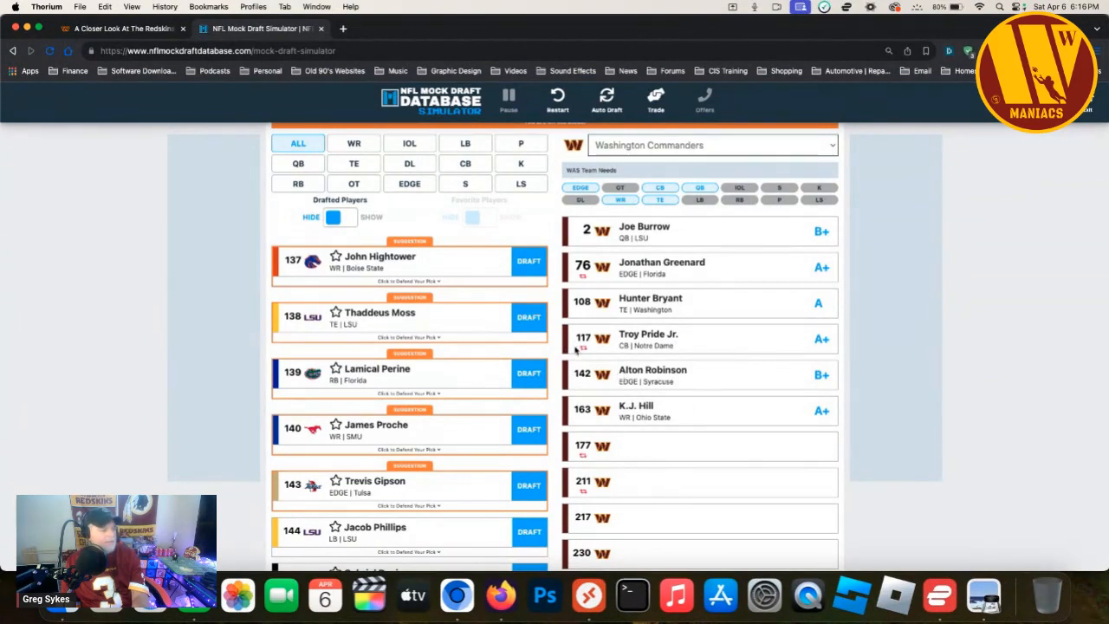
pyautogui.moveTo(516, 412)
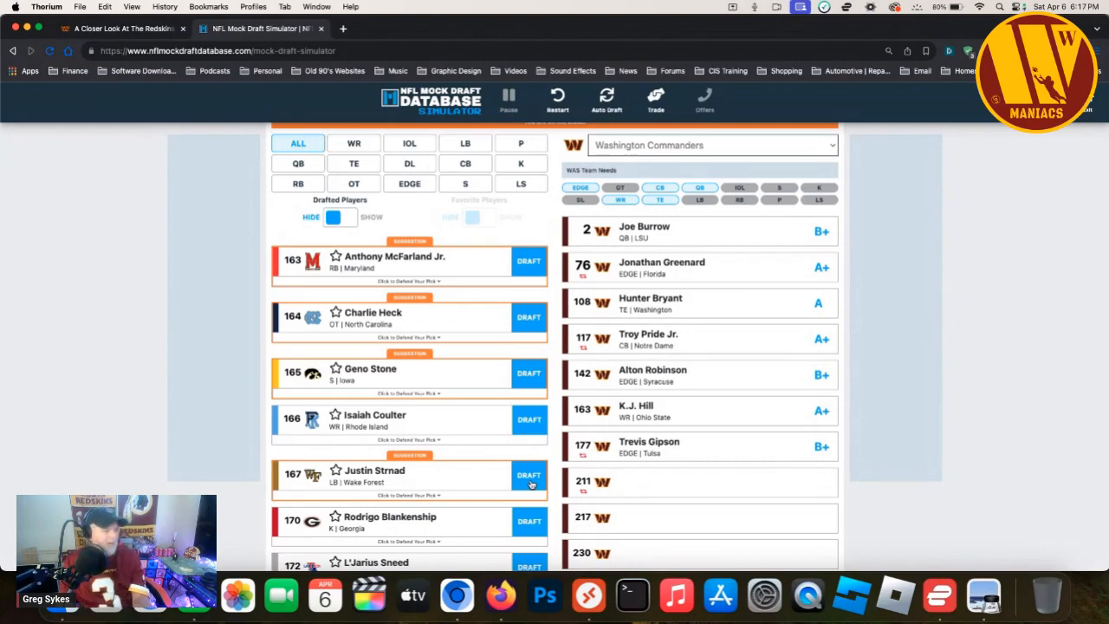
pyautogui.moveTo(505, 416)
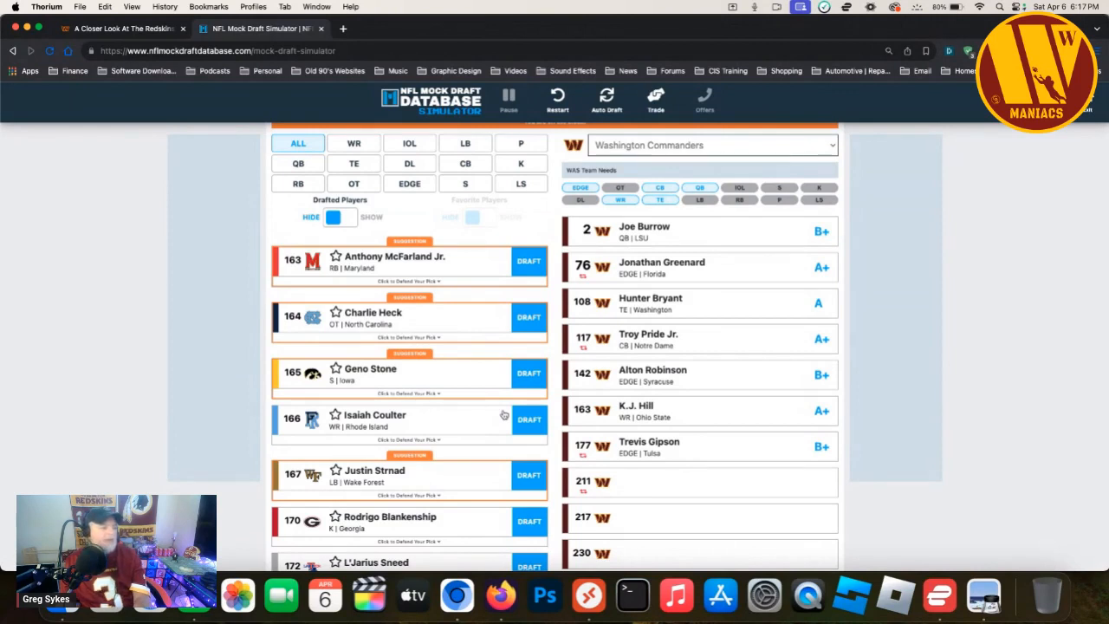
pyautogui.moveTo(495, 338)
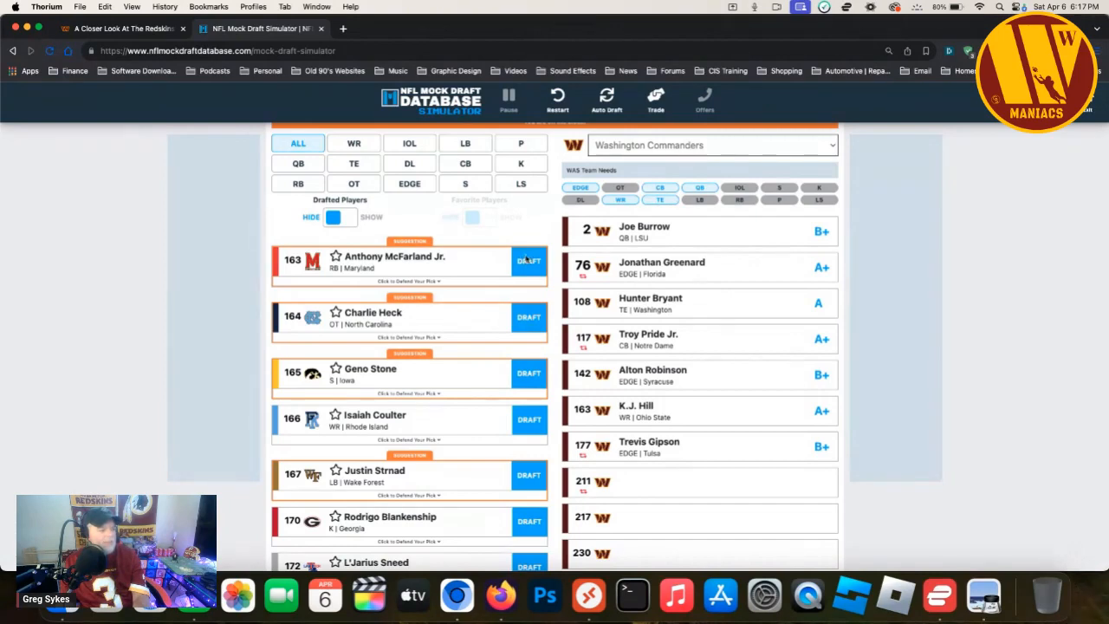
# - Draft Anthony McFarland Jr., RB from Maryland, at pick 211
pyautogui.click(529, 260)
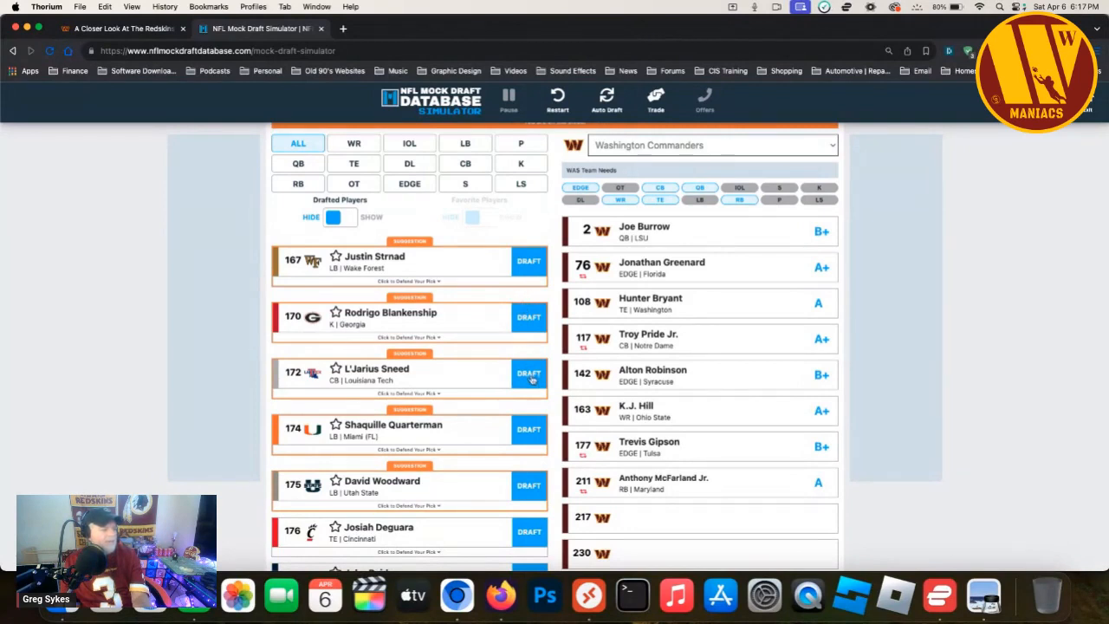
# - Draft L'Jarius Sneed for Washington at pick 217
pyautogui.click(528, 372)
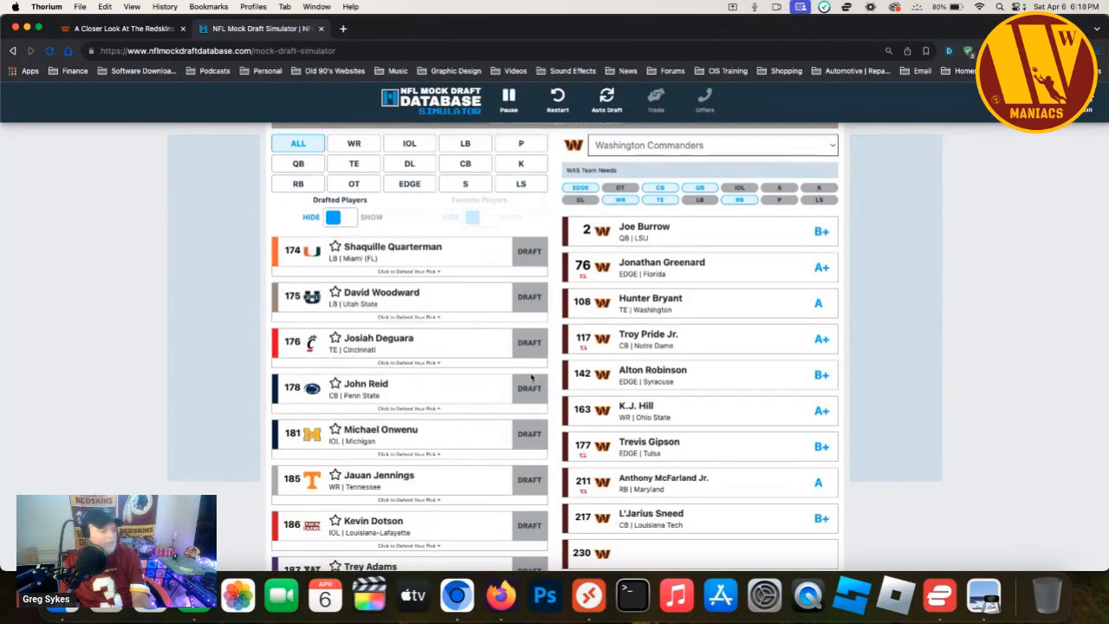
pyautogui.scroll(-3)
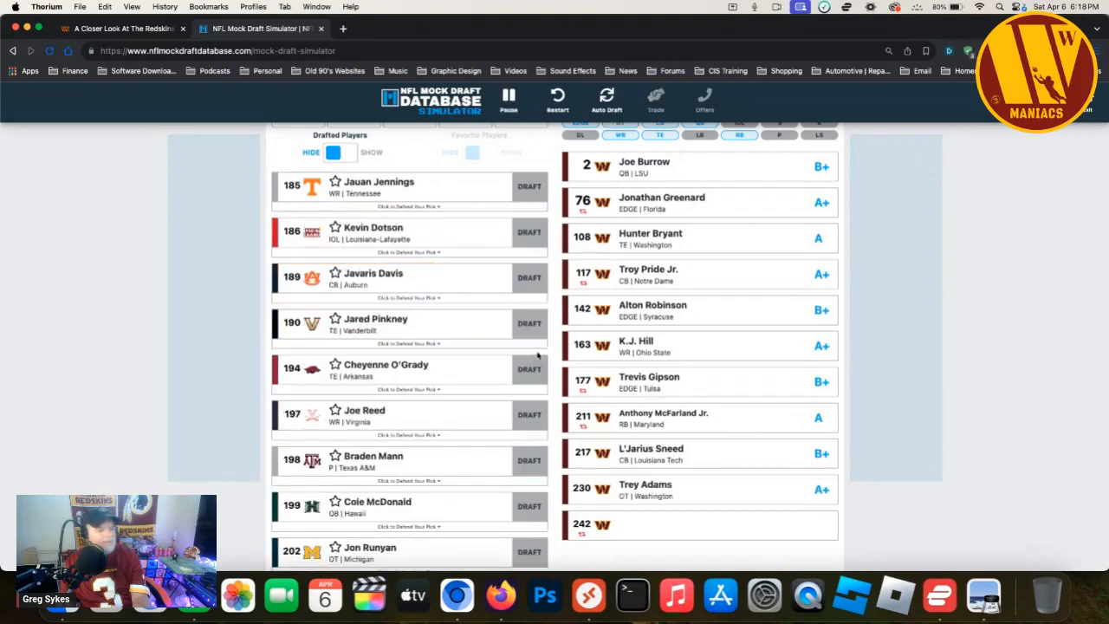
# - Scroll the player list to reach Tyre Phillips, IOL Mississippi State, for pick 242
pyautogui.scroll(-3)
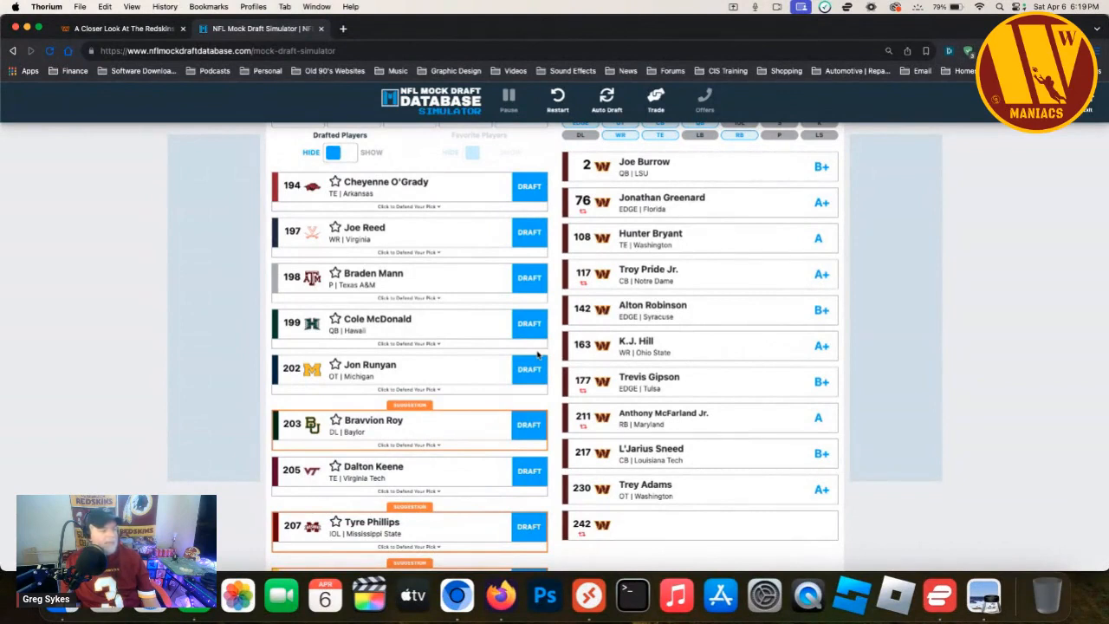
pyautogui.moveTo(471, 321)
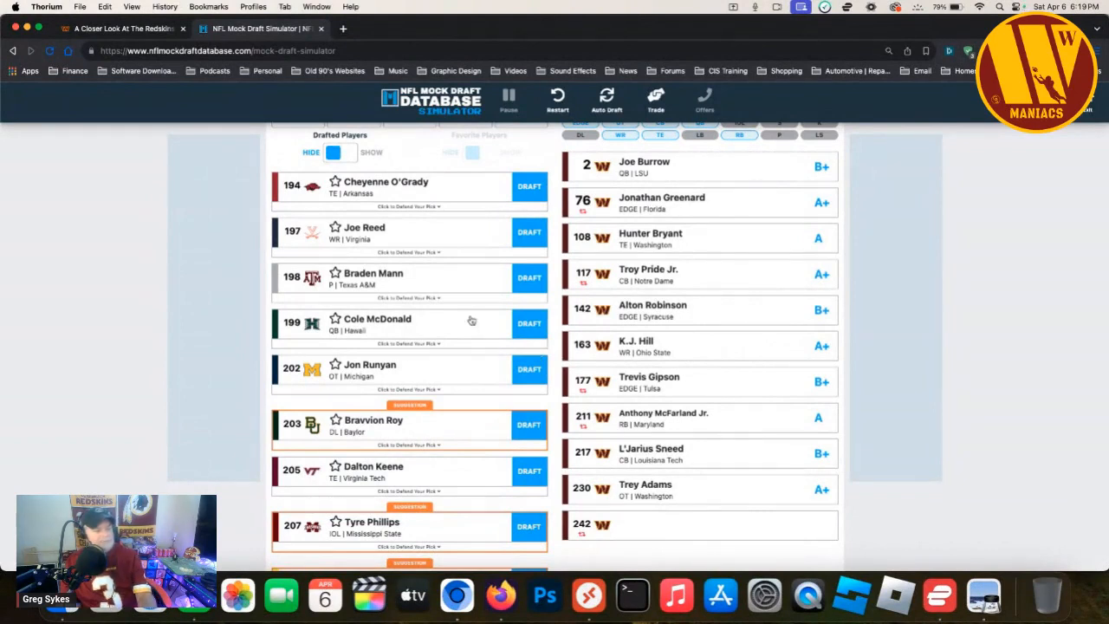
pyautogui.moveTo(385, 324)
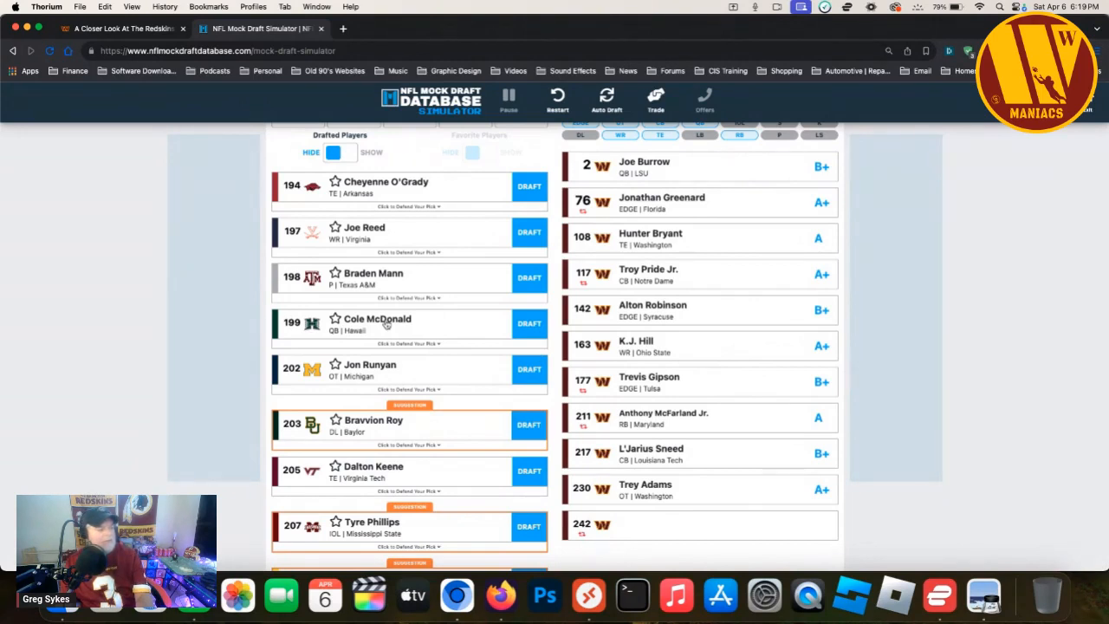
pyautogui.moveTo(475, 402)
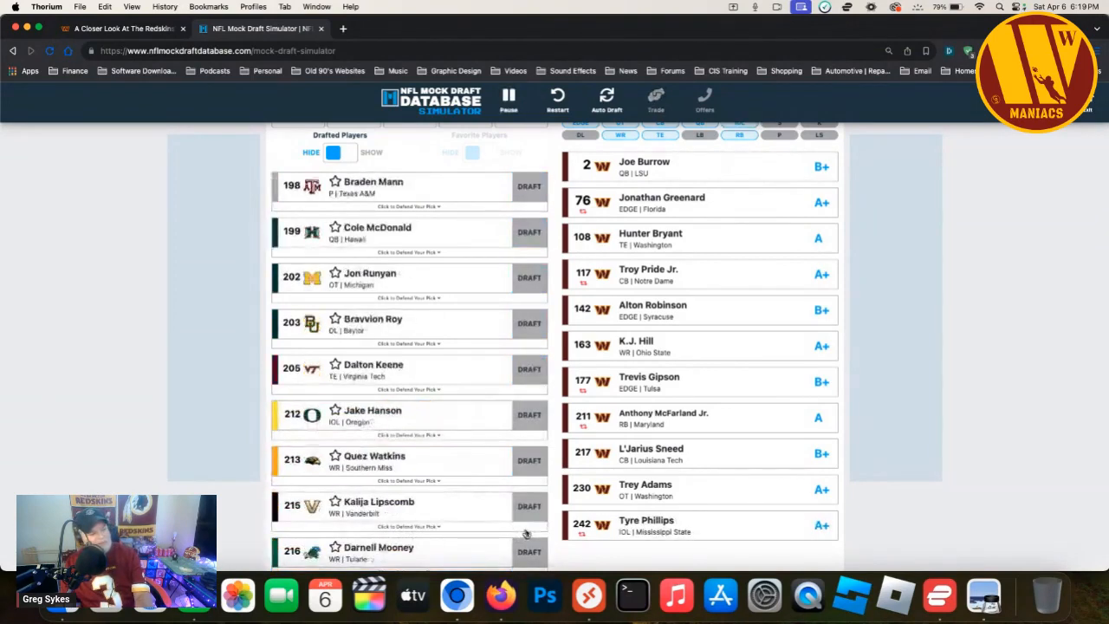
pyautogui.scroll(-3)
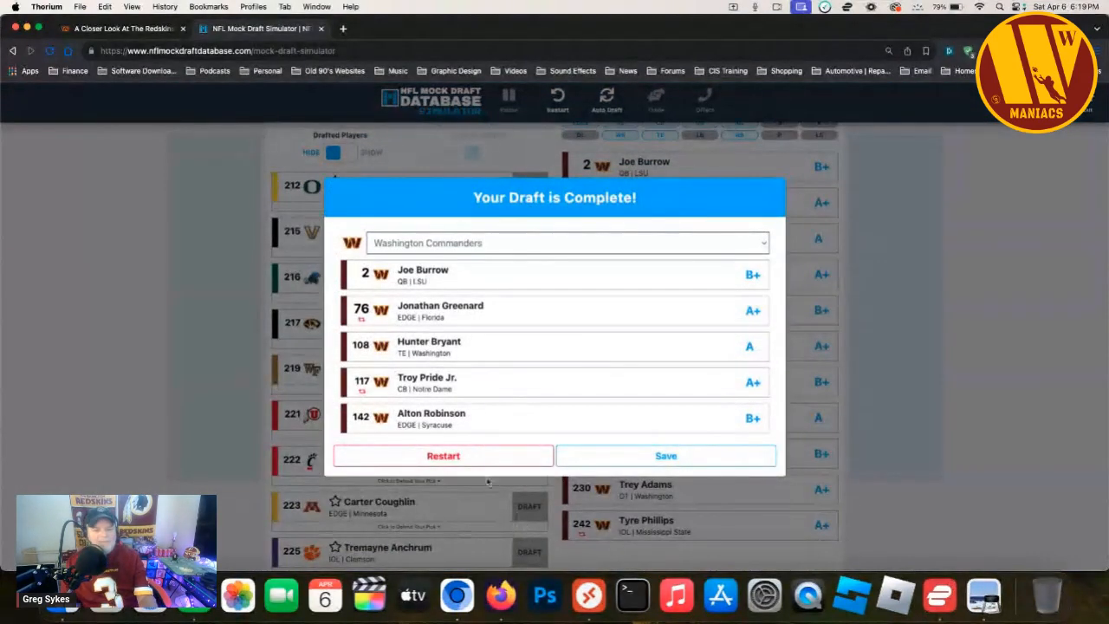
pyautogui.moveTo(10, 388)
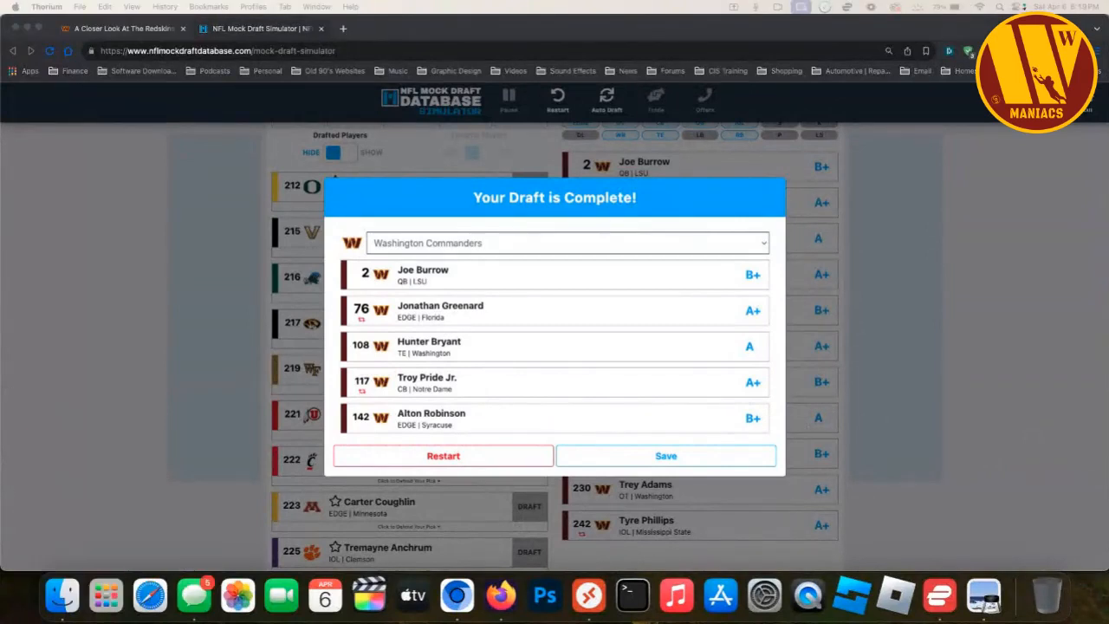
pyautogui.moveTo(495, 326)
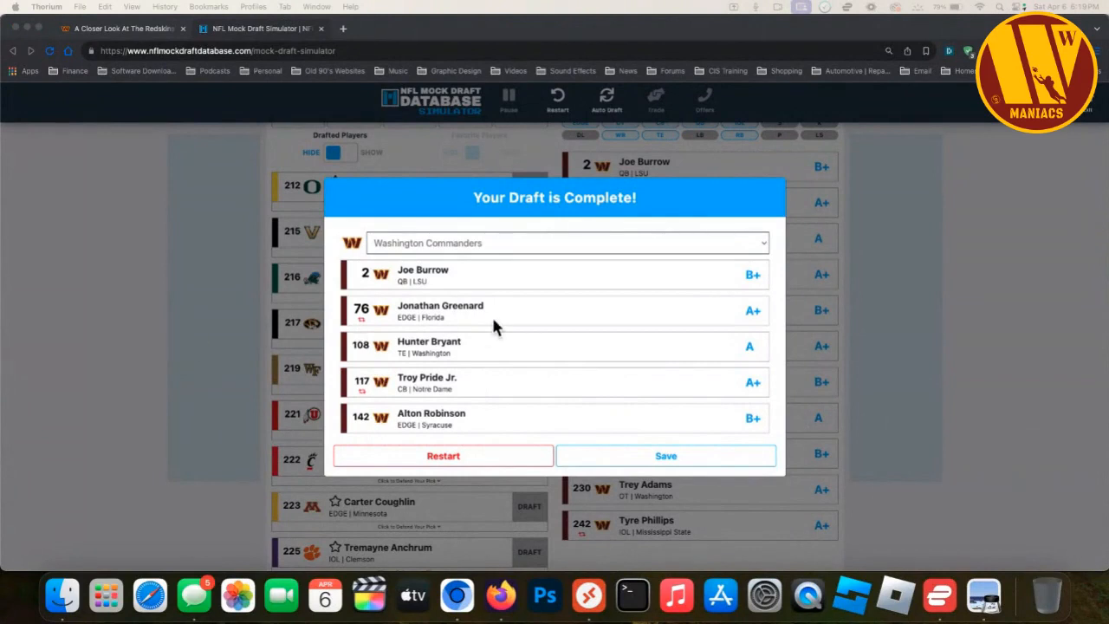
# - Scroll the completion summary through Washington's picks from Joe Burrow to Tyre Phillips
pyautogui.scroll(-3)
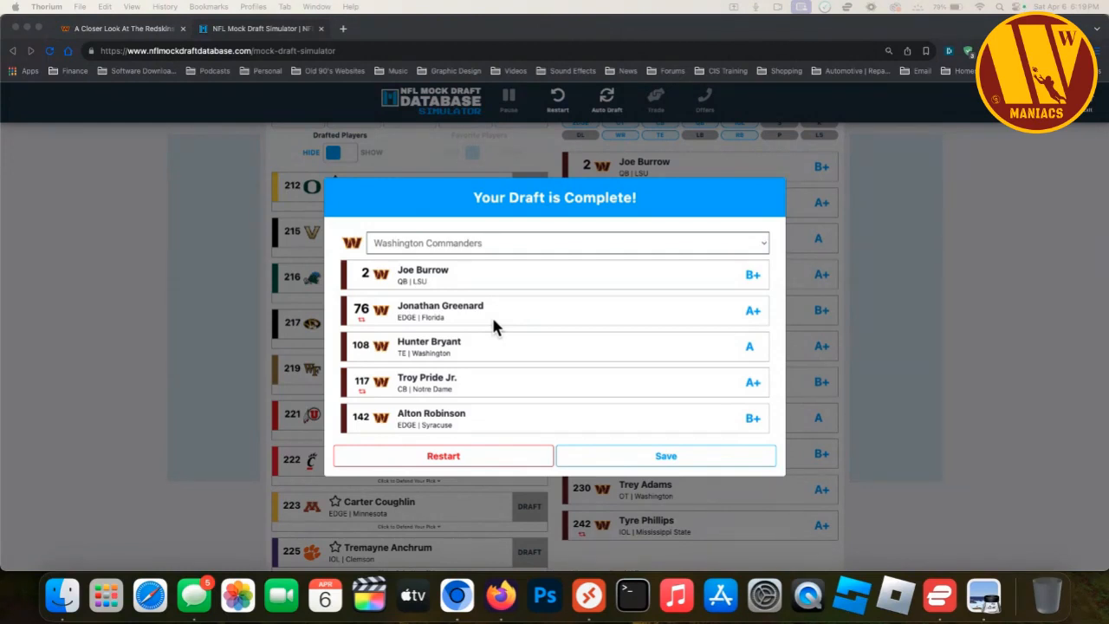
pyautogui.scroll(-3)
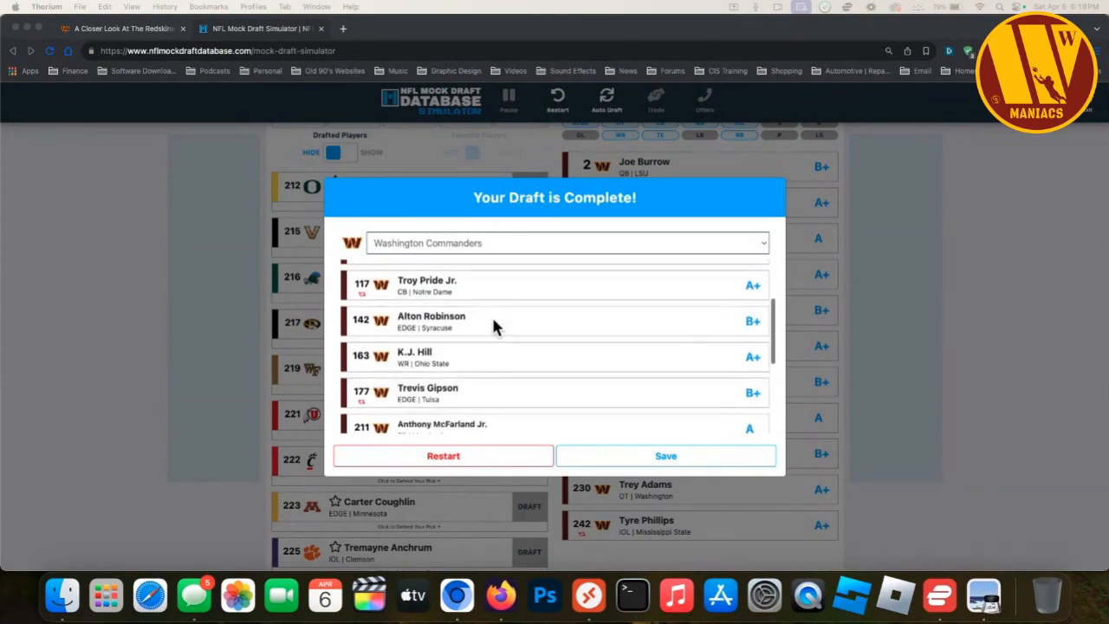
pyautogui.scroll(-3)
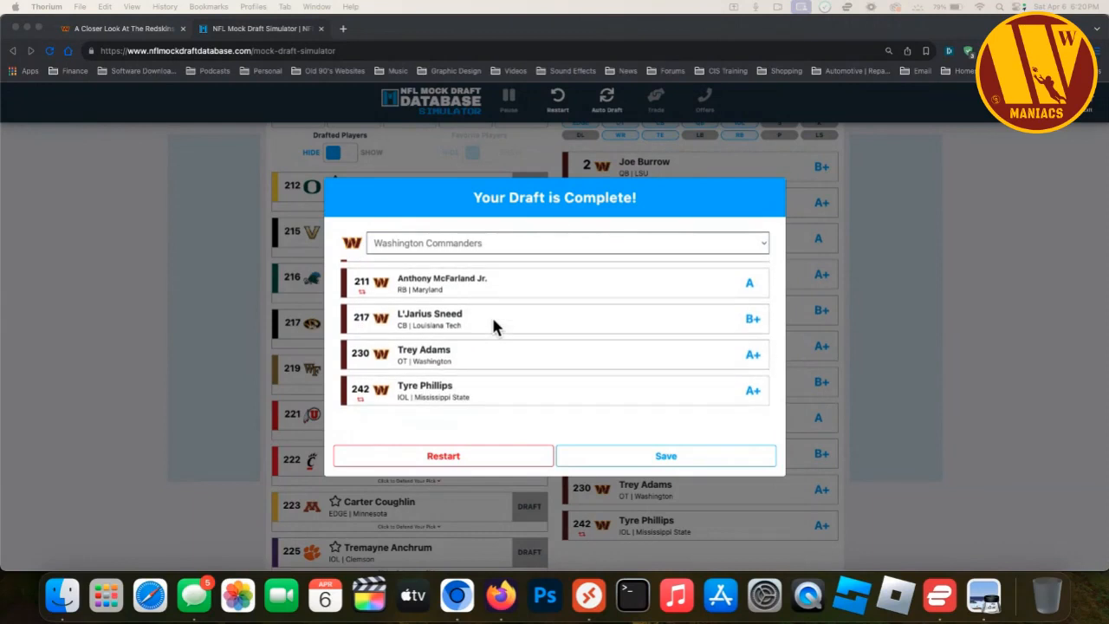
pyautogui.scroll(-3)
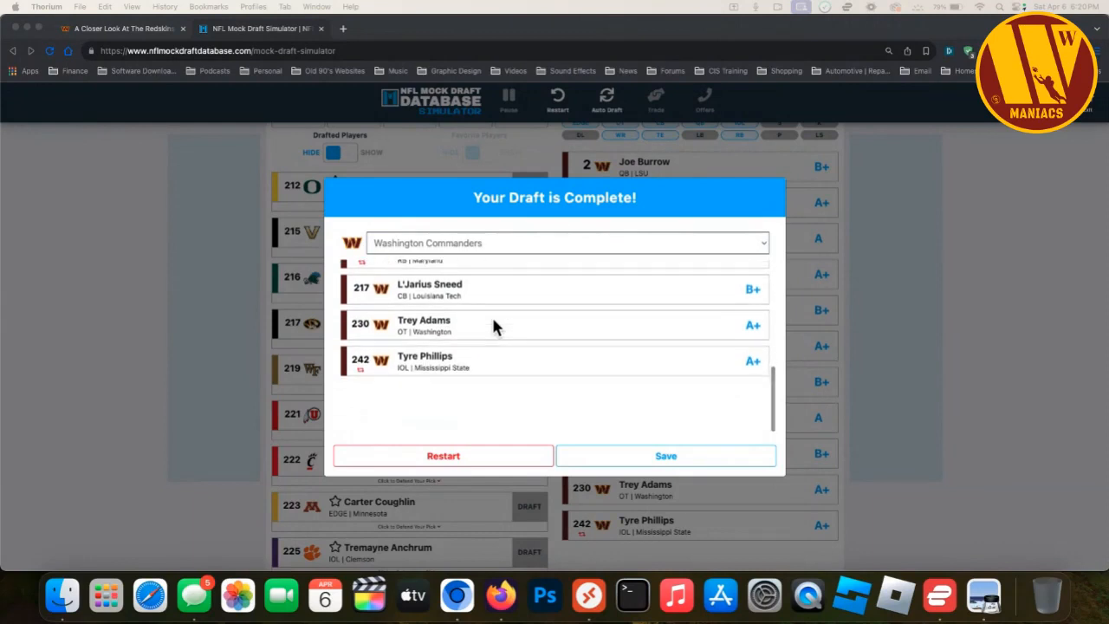